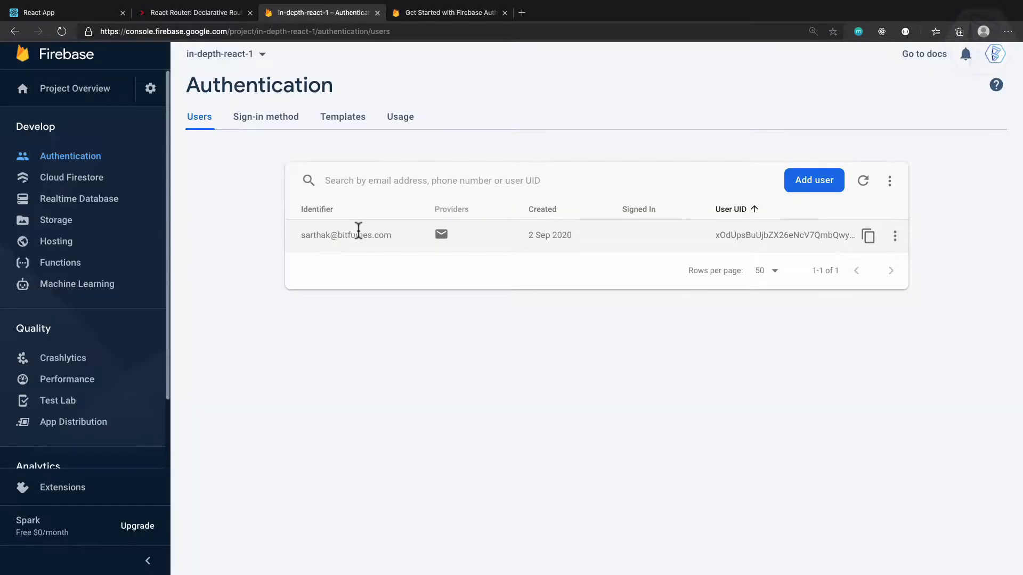
mouse_move(314, 255)
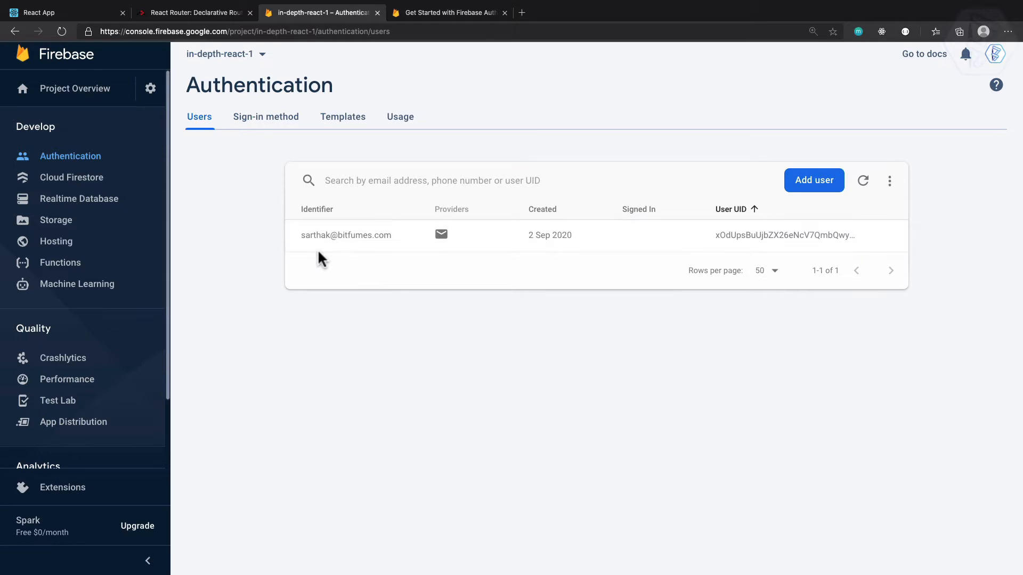
Bring up the 'Sign in existing users' email-and-password code sample in the Firebase Auth docs
click(454, 12)
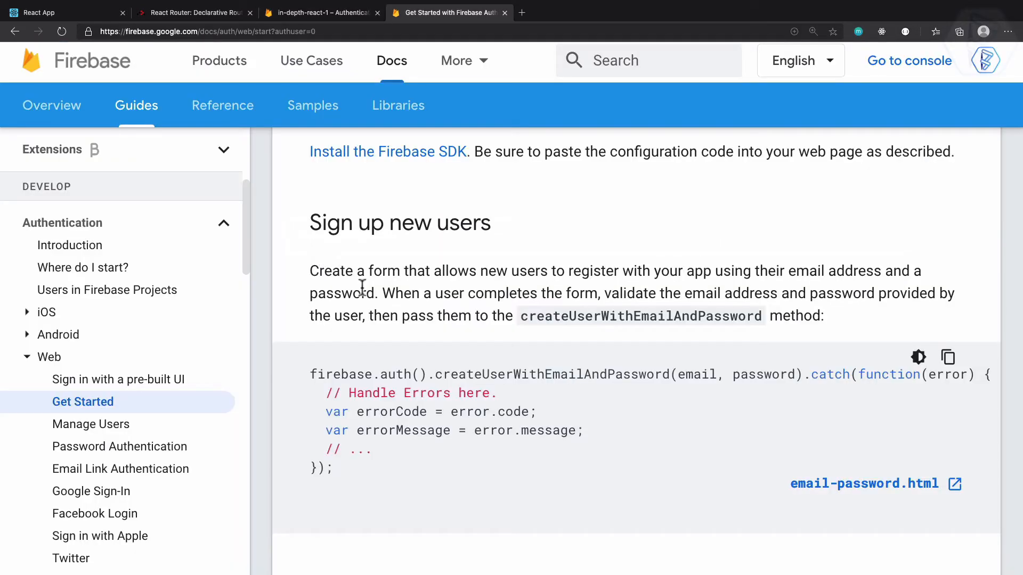
mouse_move(332, 258)
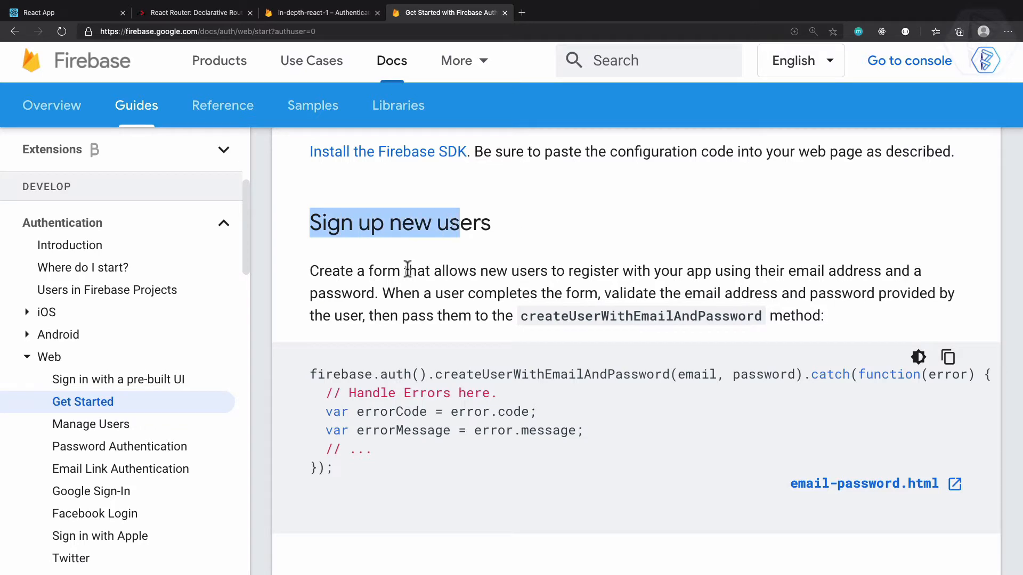
scroll(down, 3)
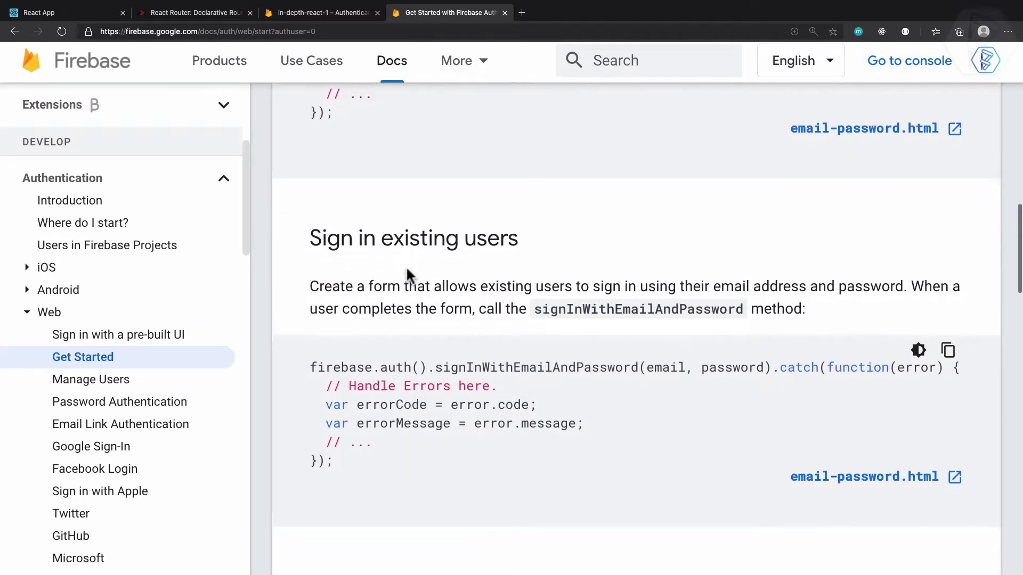
scroll(down, 3)
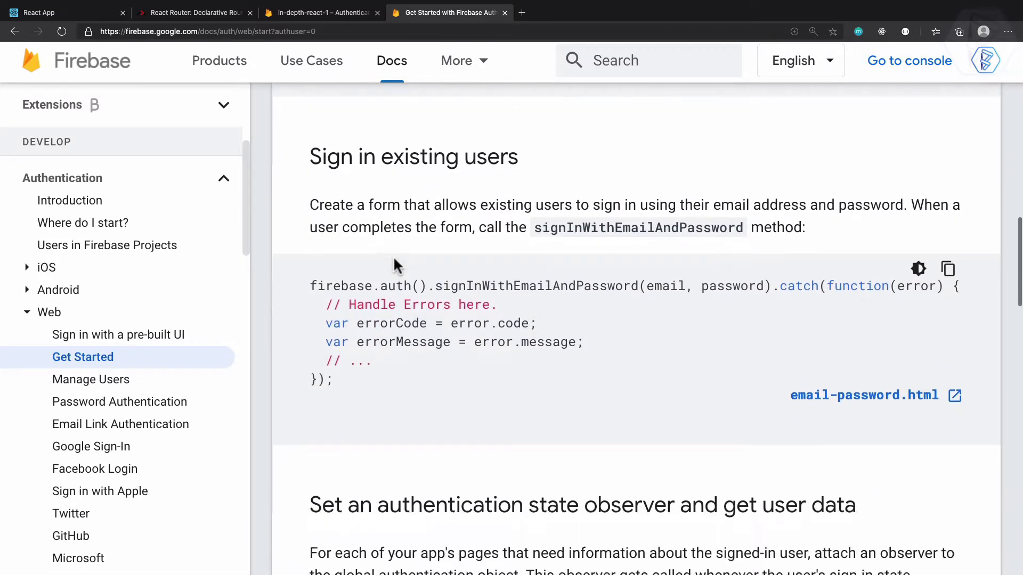
mouse_move(309, 286)
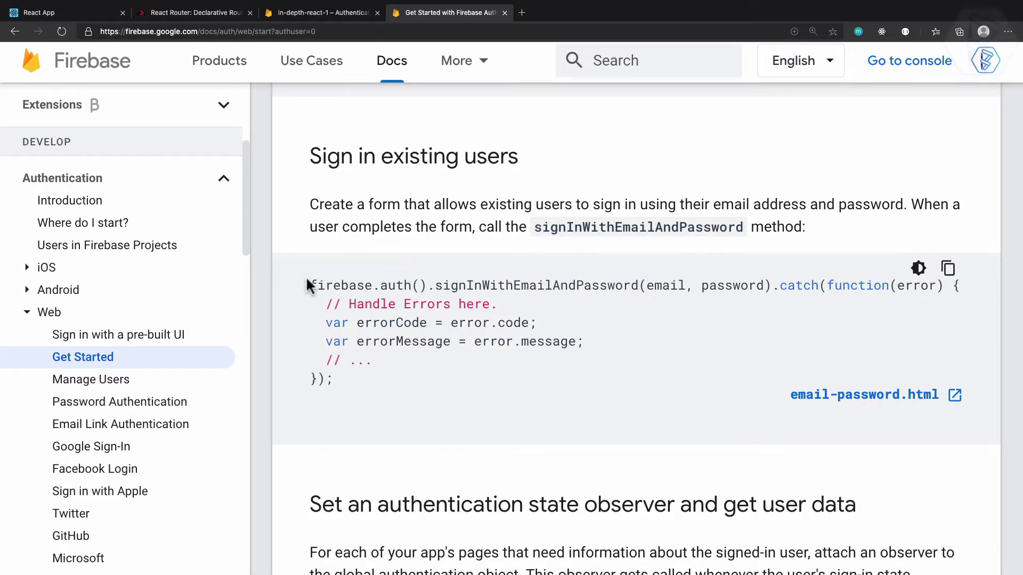
double_click(342, 285)
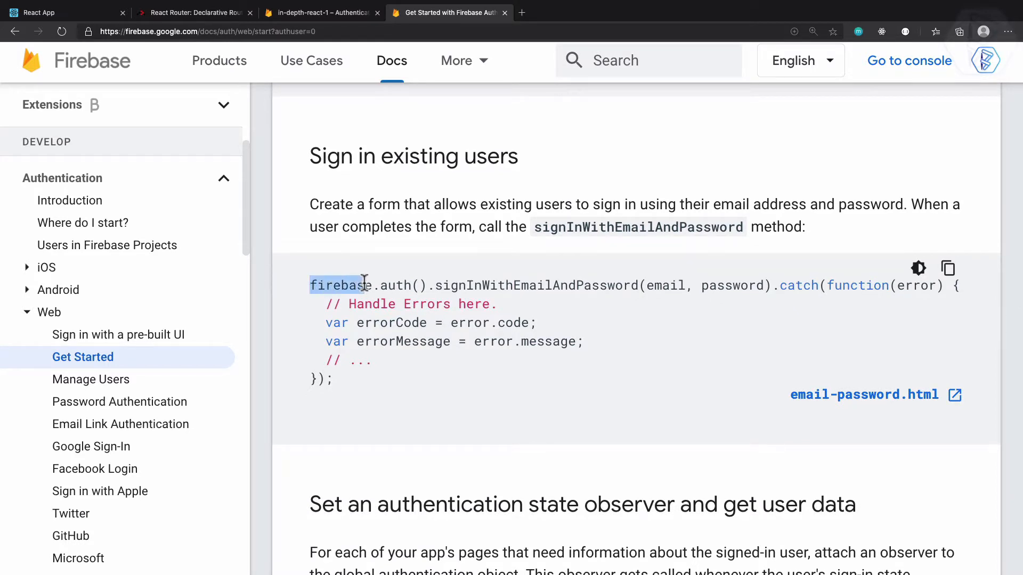
double_click(396, 285)
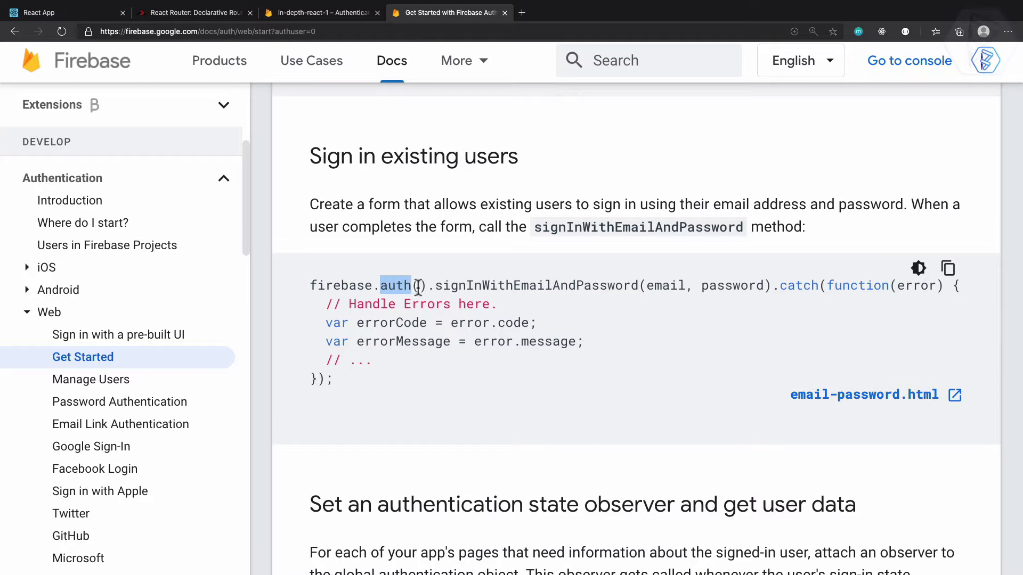
mouse_move(469, 286)
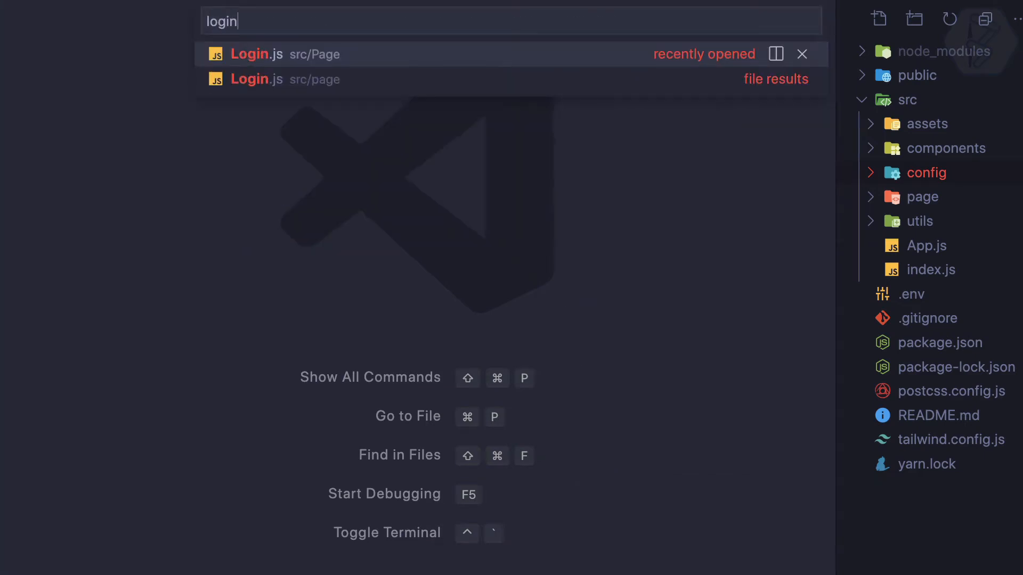
click(269, 55)
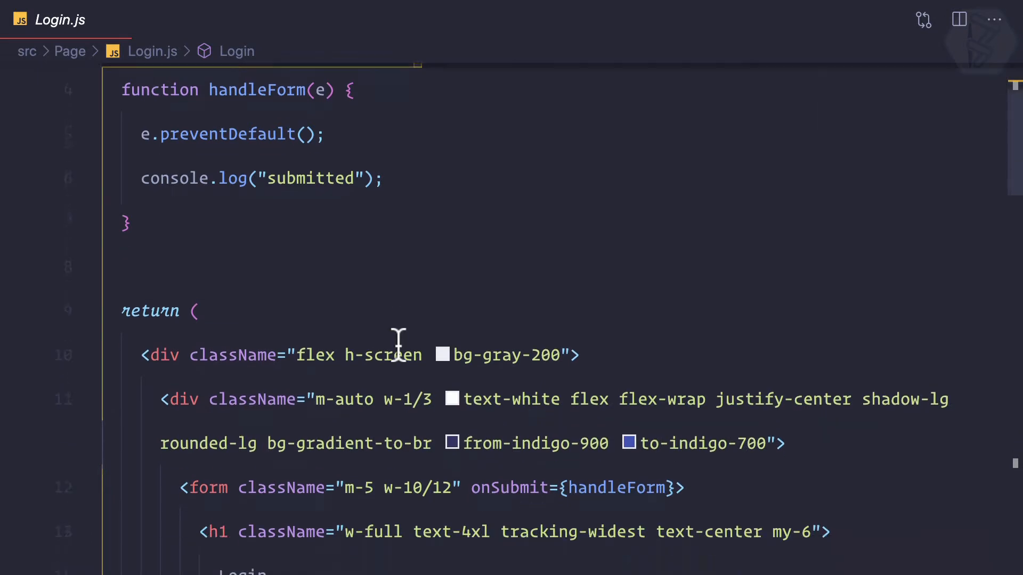
scroll(down, 3)
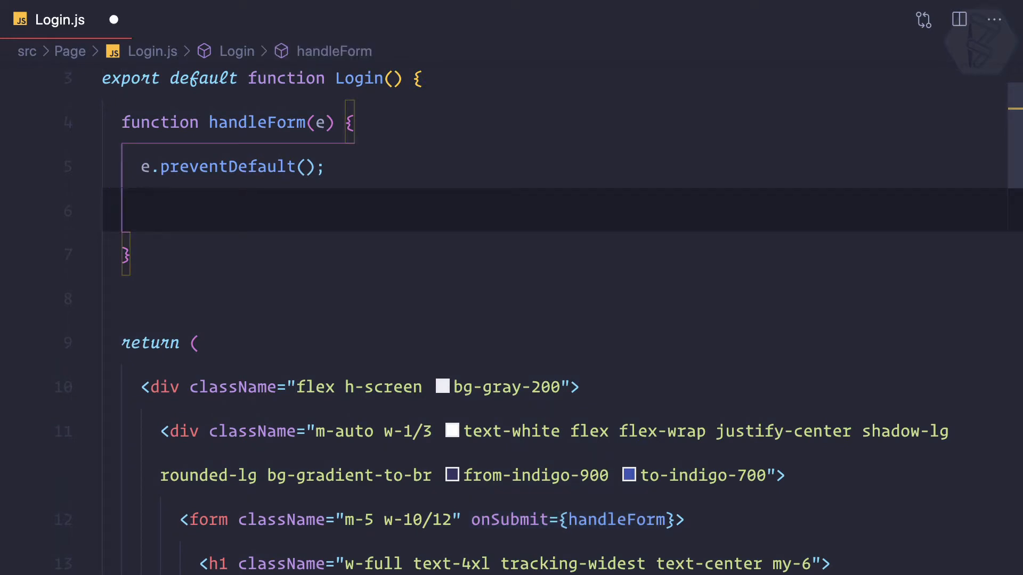
text(firebase.auth().signInWithEmailAndPassword(email, password);)
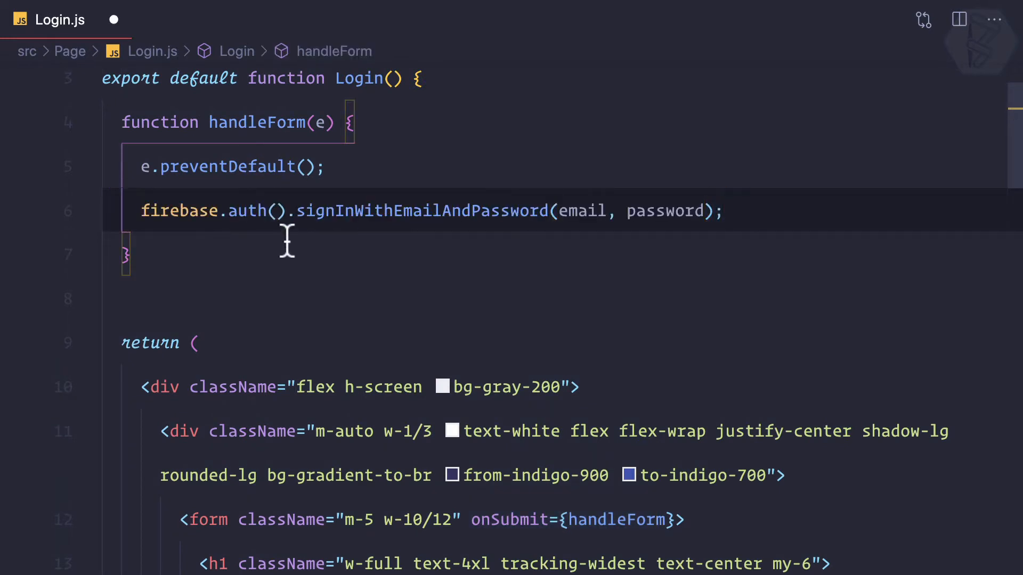
mouse_move(492, 221)
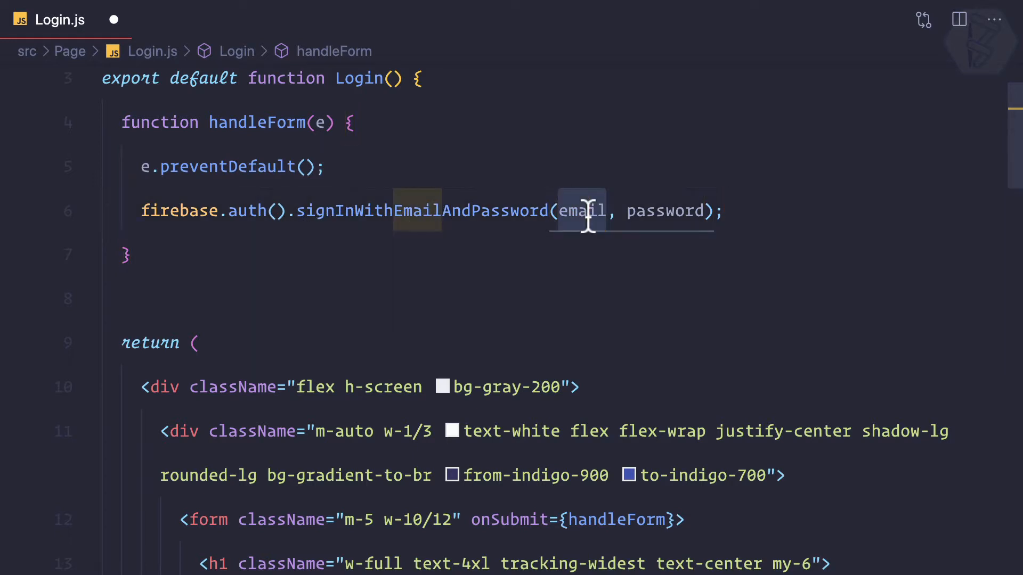
text('sa')
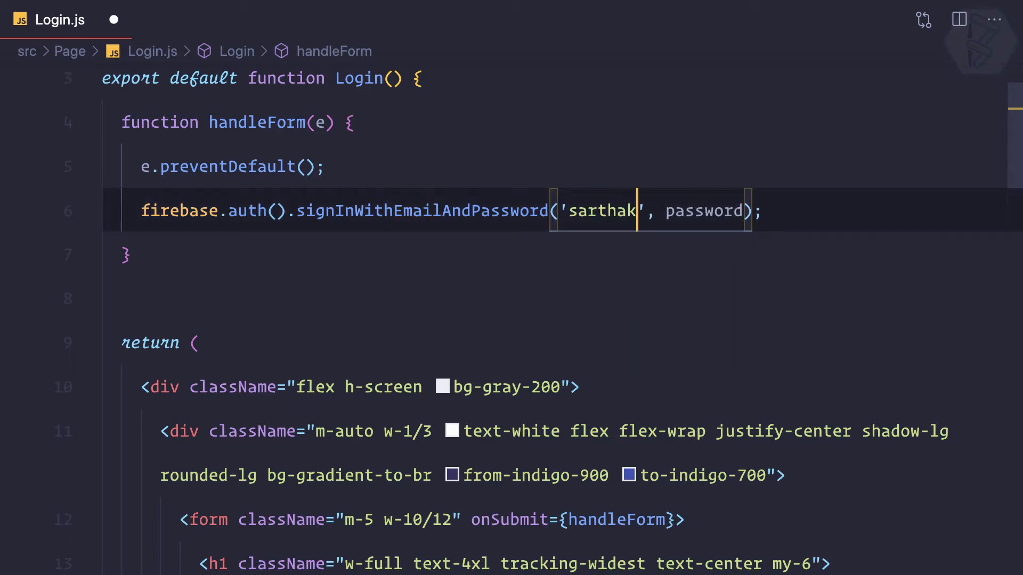
text(@bitfumes.com")
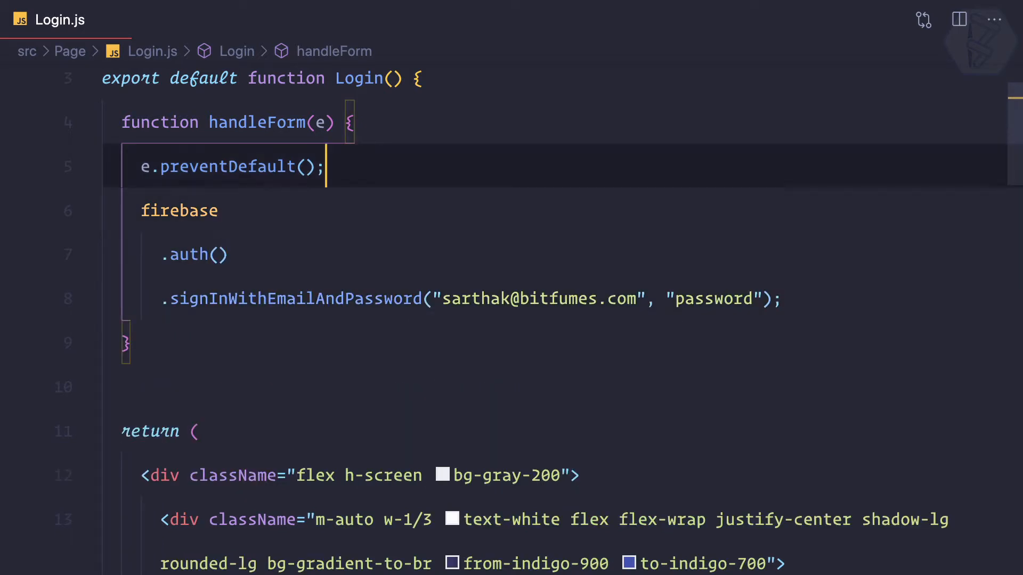
key(Backspace)
text(im)
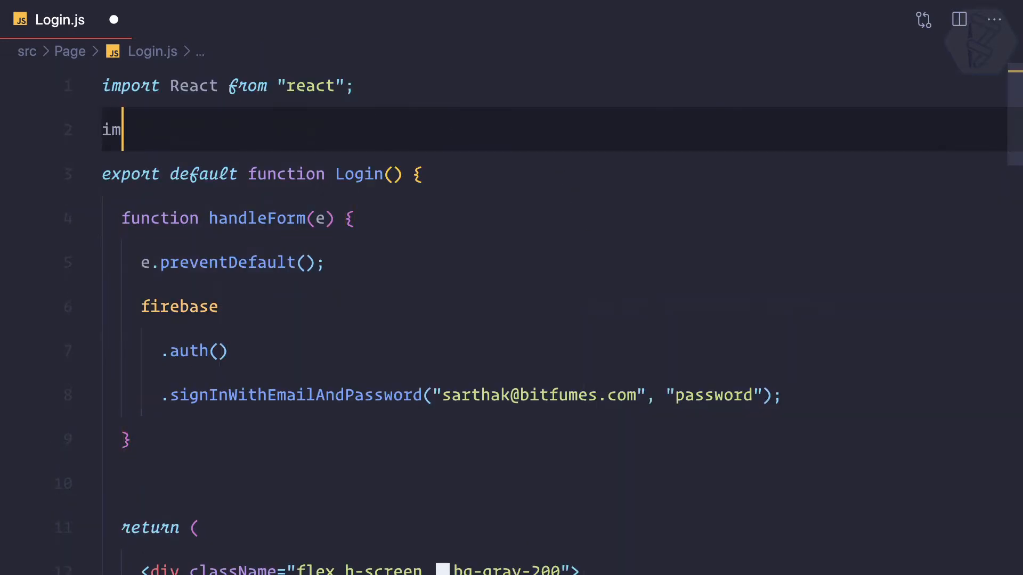
Begin the import firebase from '../' line at the top of Login.js
text(port firebase)
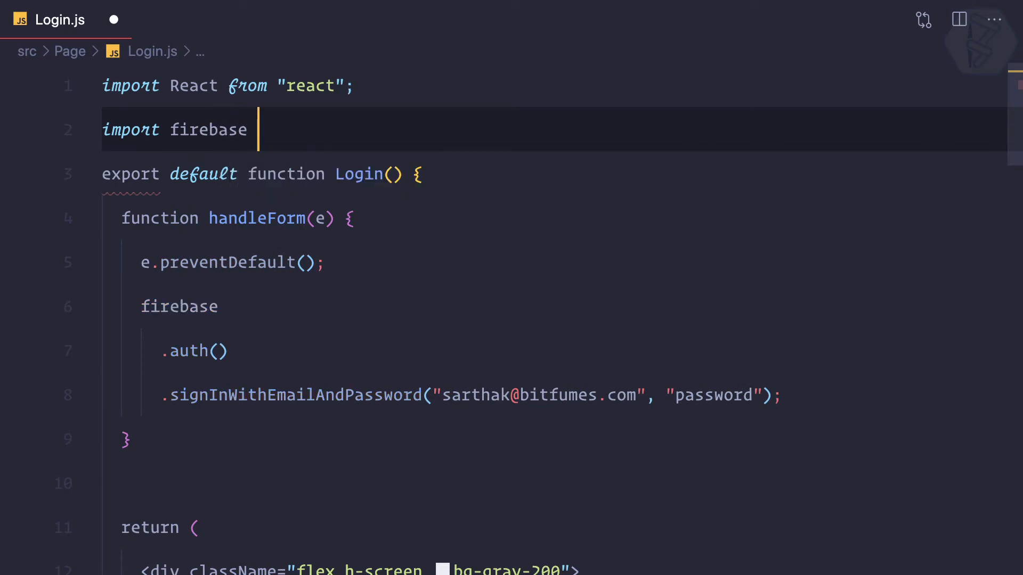
text(from ')
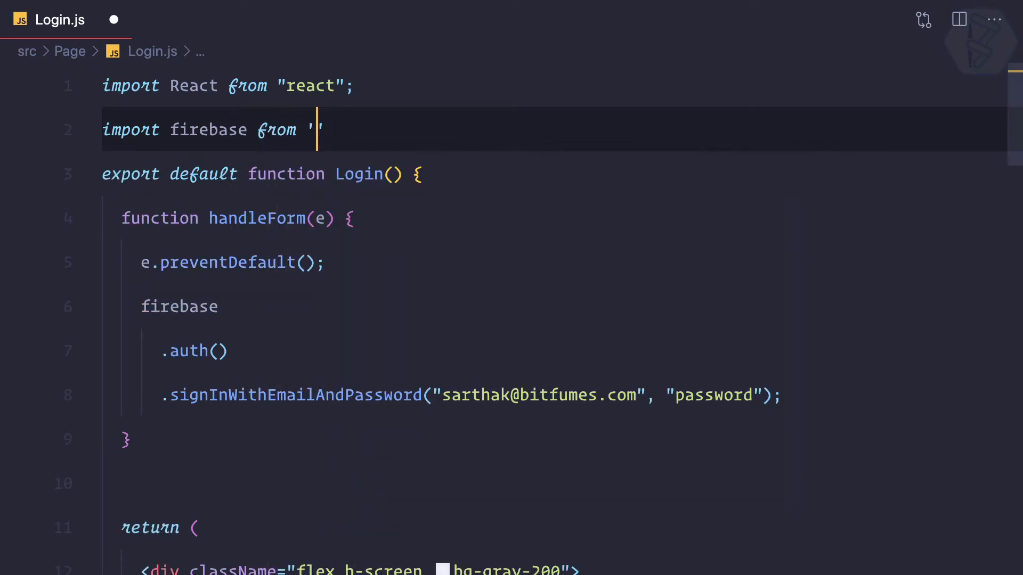
text(..)
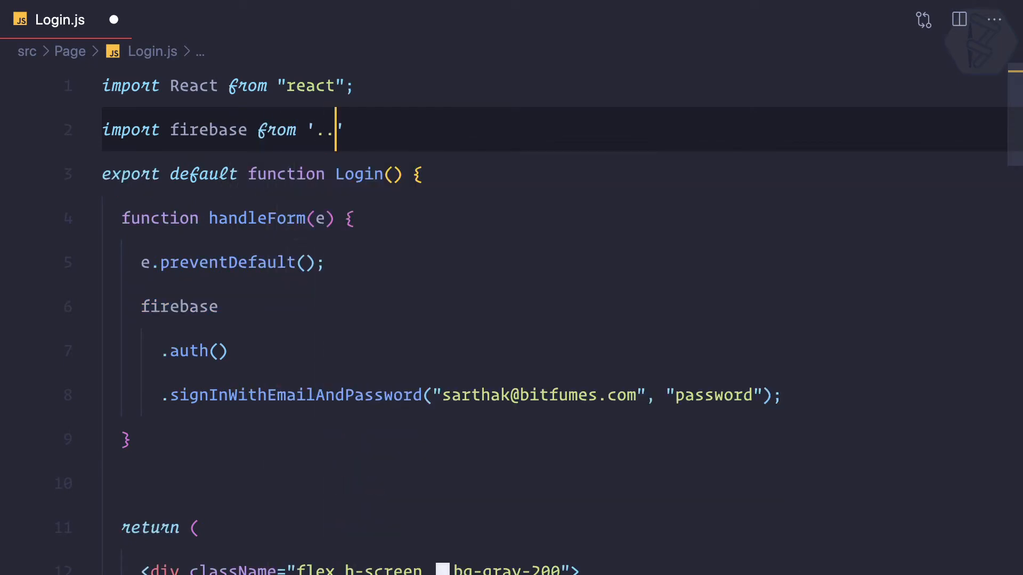
text(/)
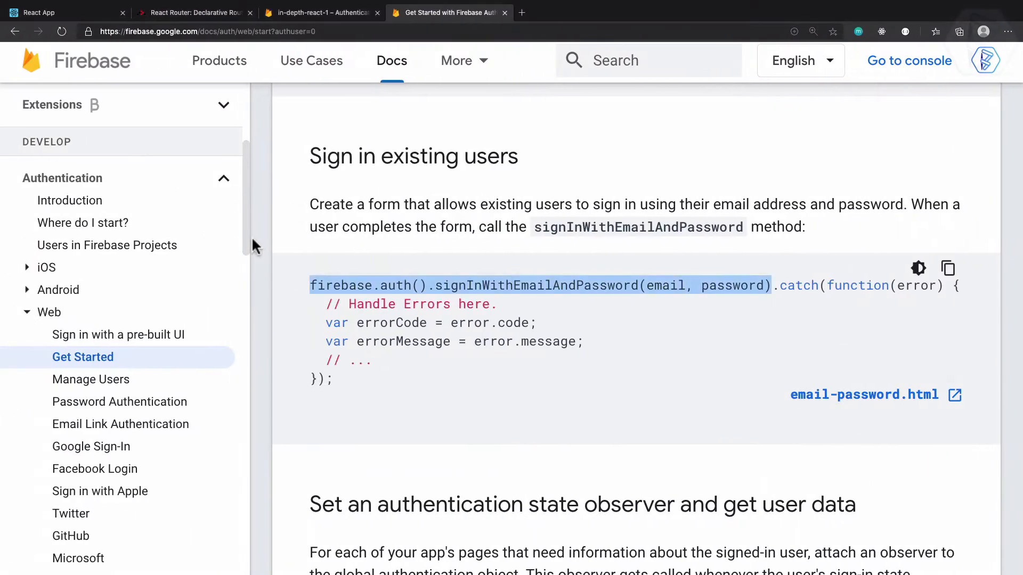
On the React login page, watch Network requests in DevTools and submit the form
click(38, 13)
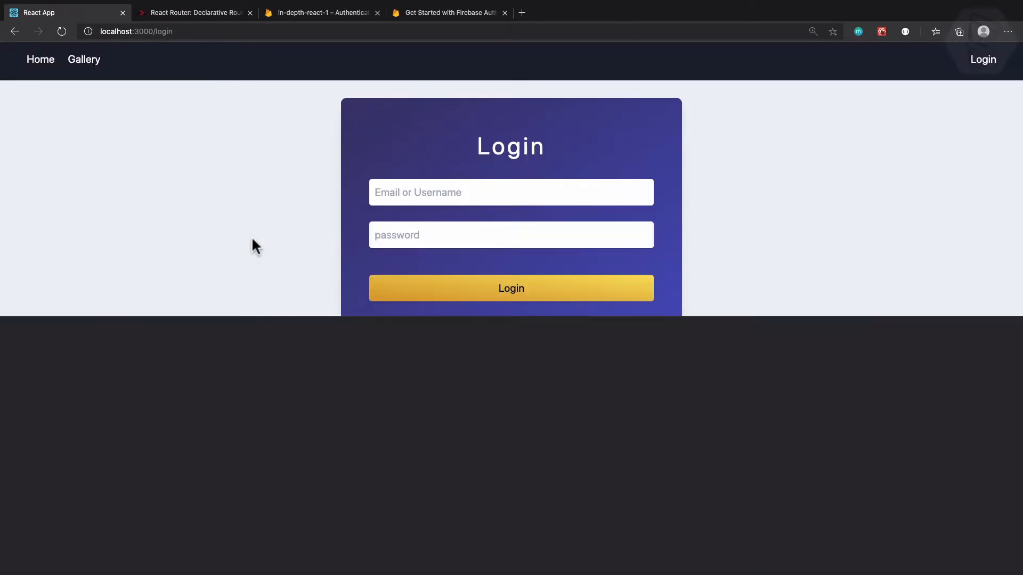
key(F12)
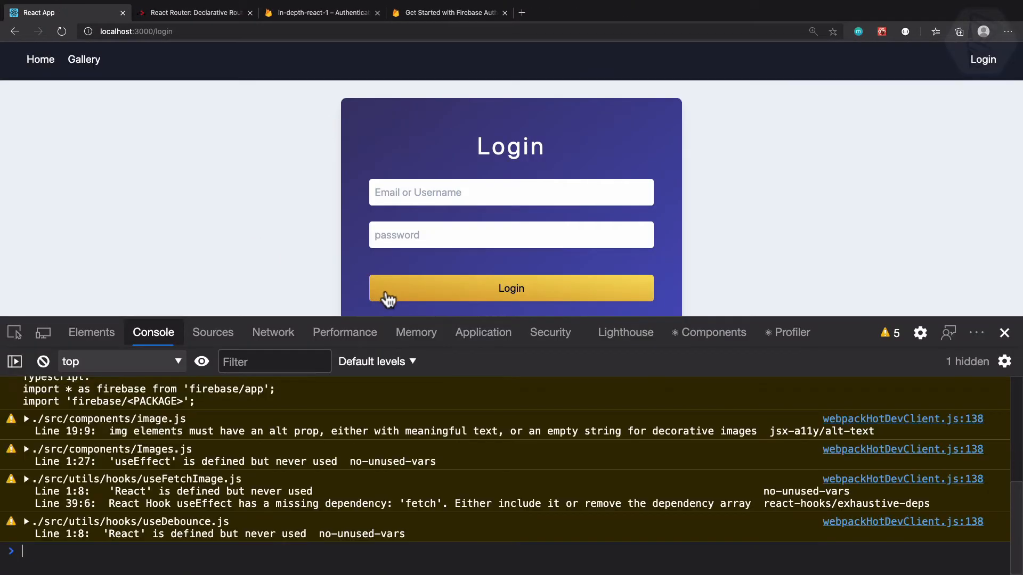
click(273, 332)
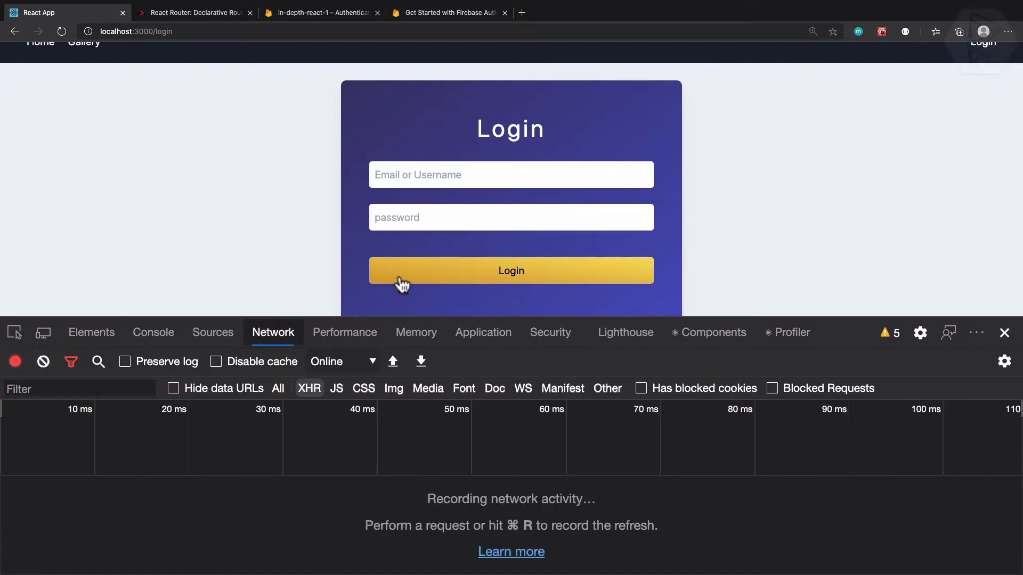
click(512, 271)
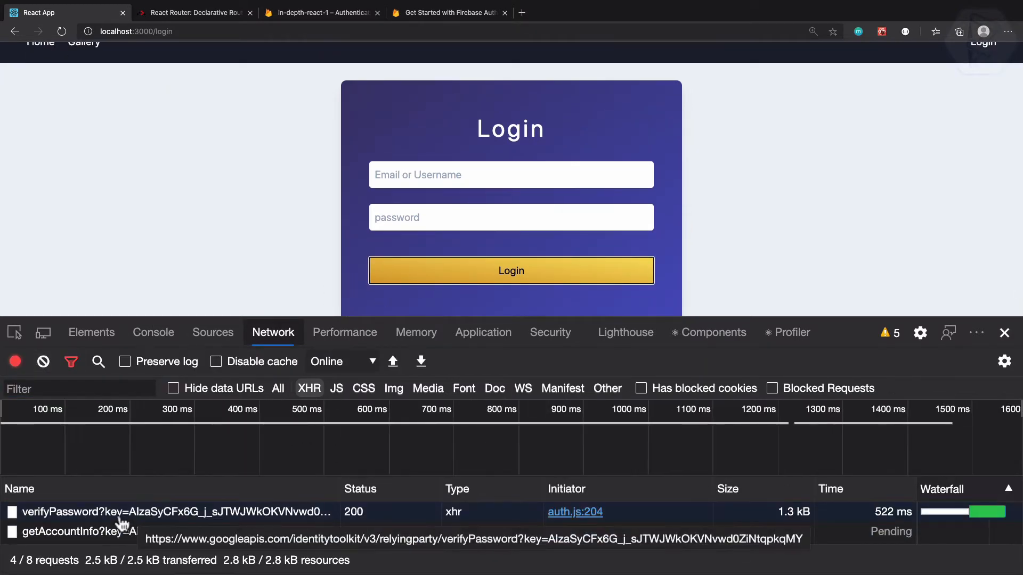
Inspect the getAccountInfo and verifyPassword request details, then view the console messages
click(53, 533)
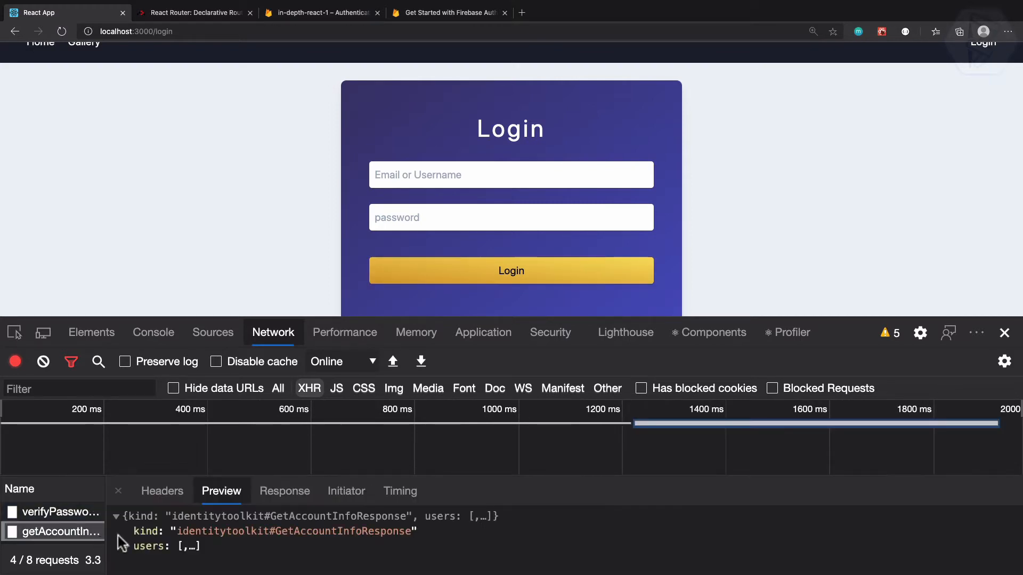
click(121, 546)
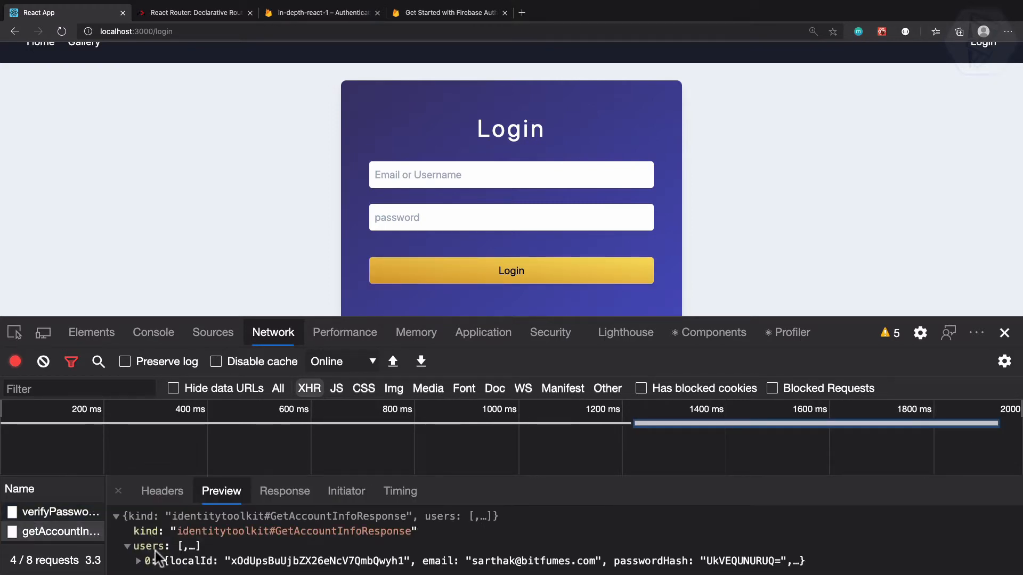
click(162, 491)
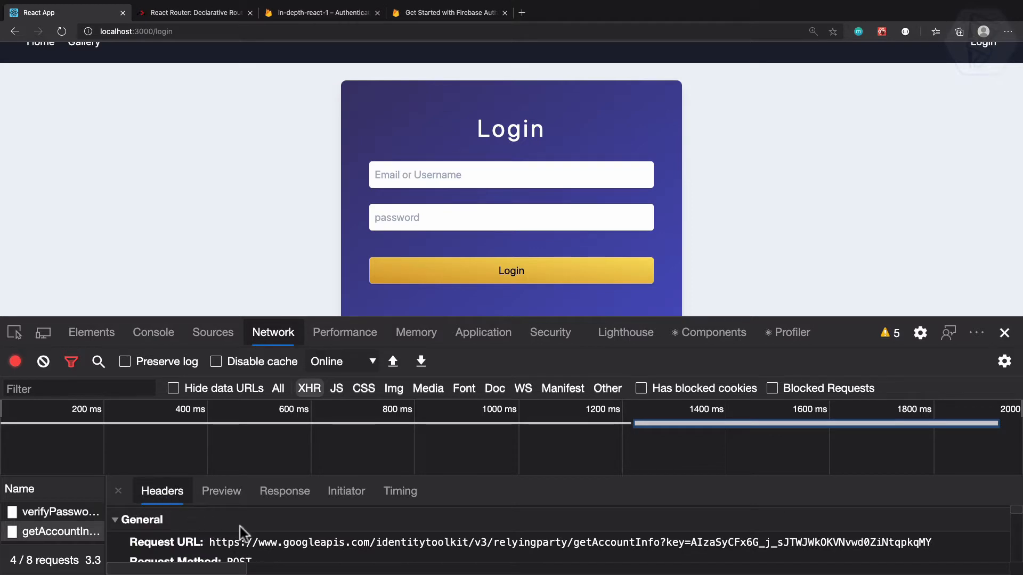
click(51, 513)
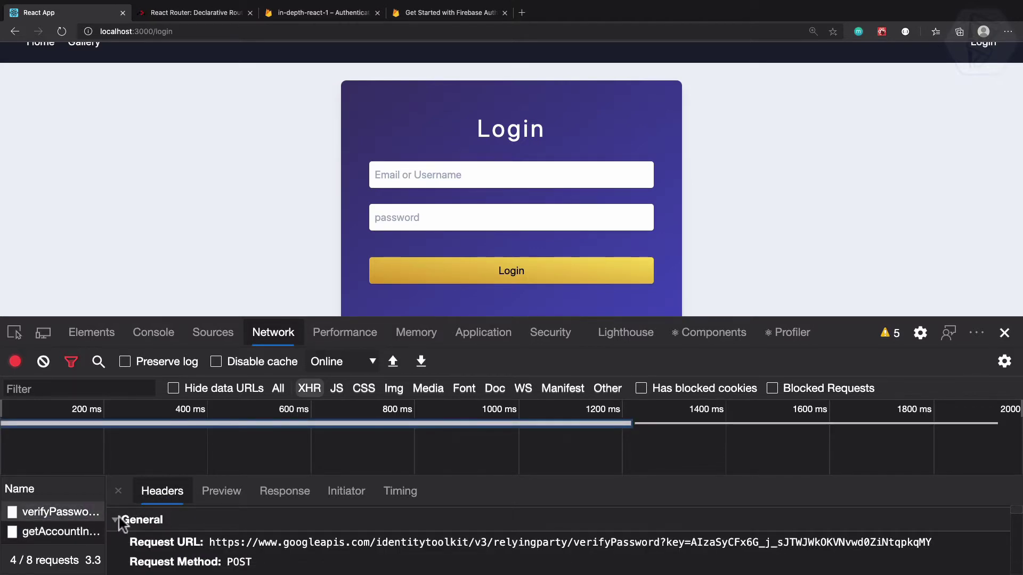
click(153, 333)
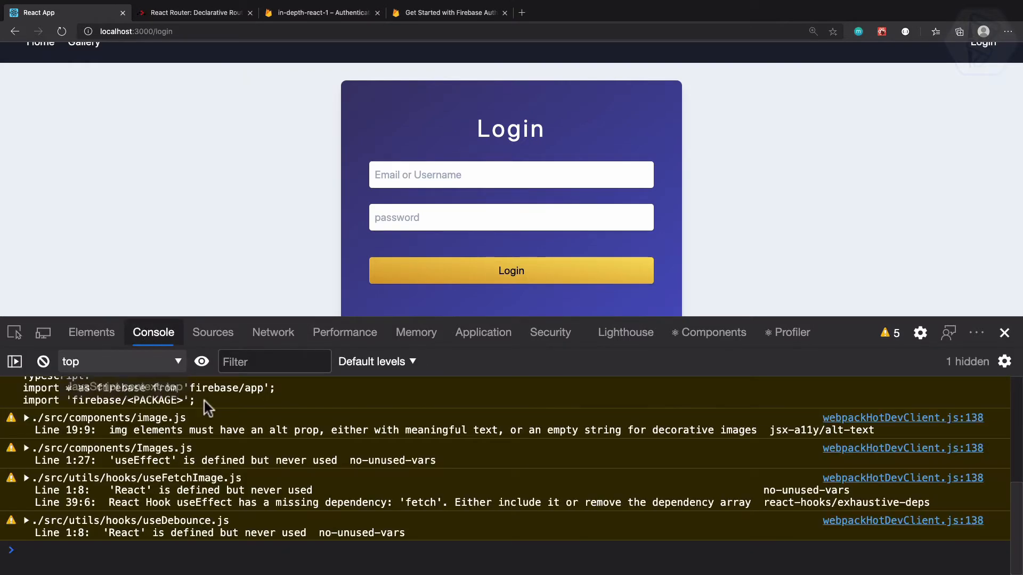
click(43, 361)
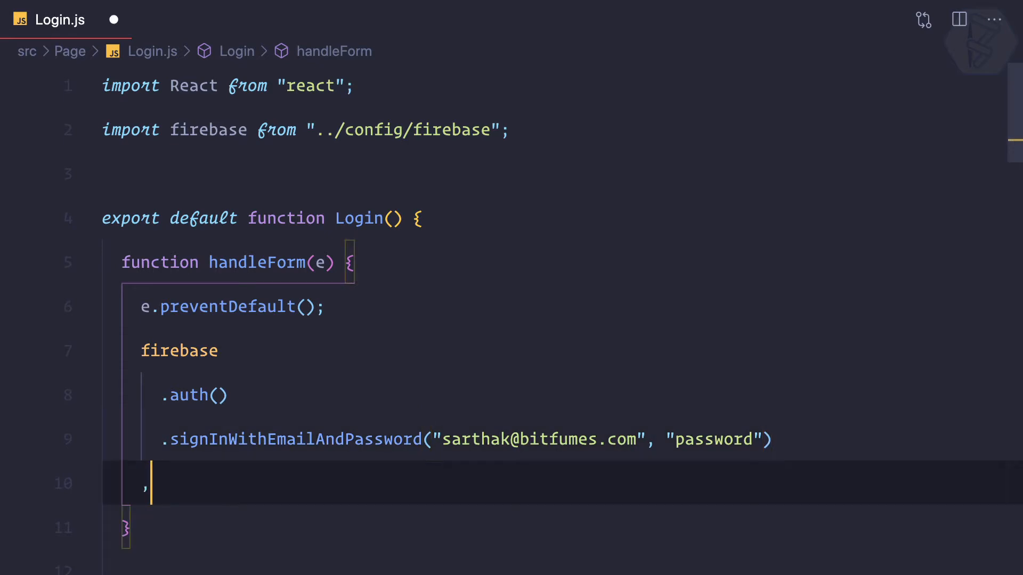
Chain .then(res => console.log(res)) after signInWithEmailAndPassword
text(.then())
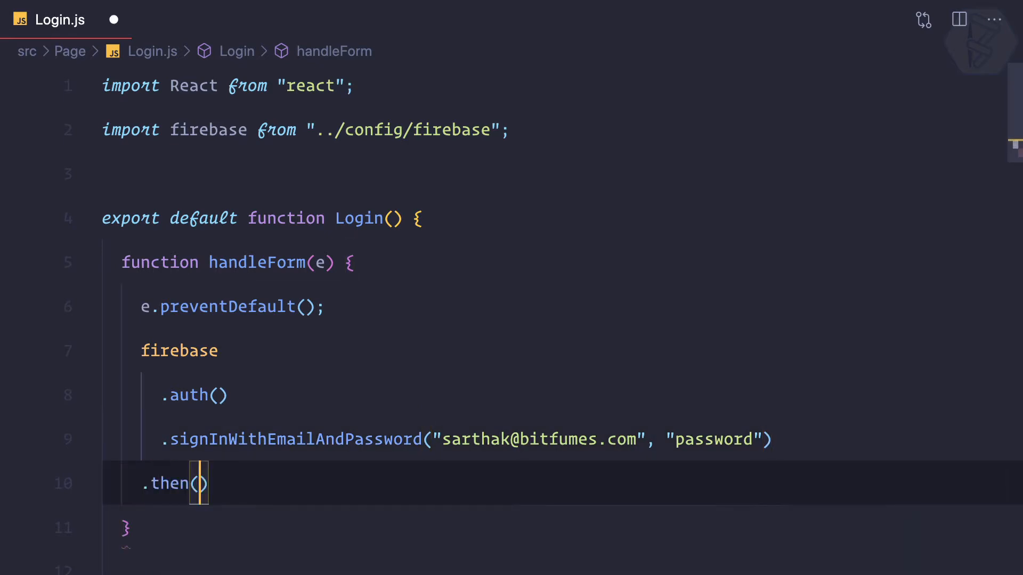
text(res =>)
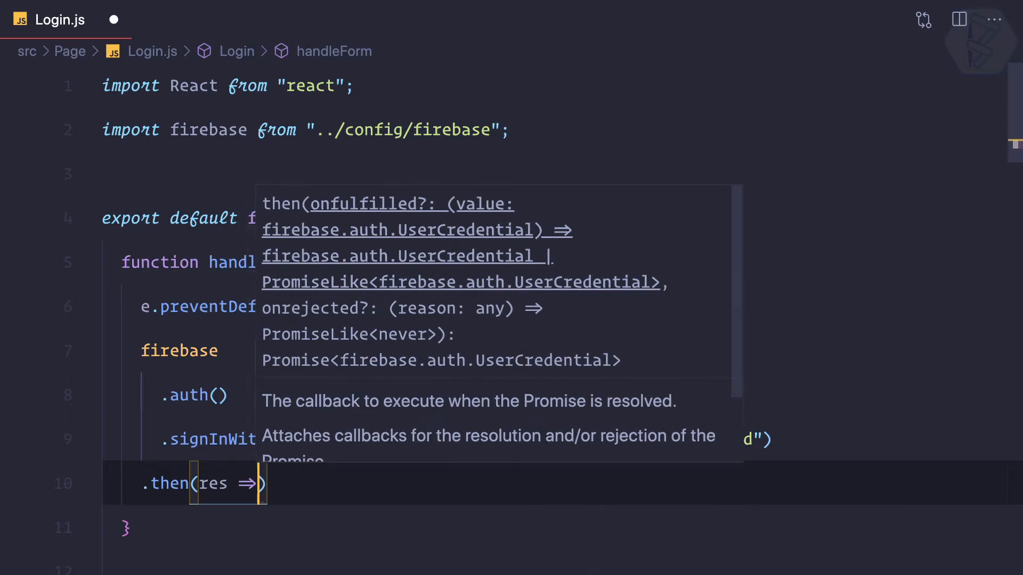
text(log)
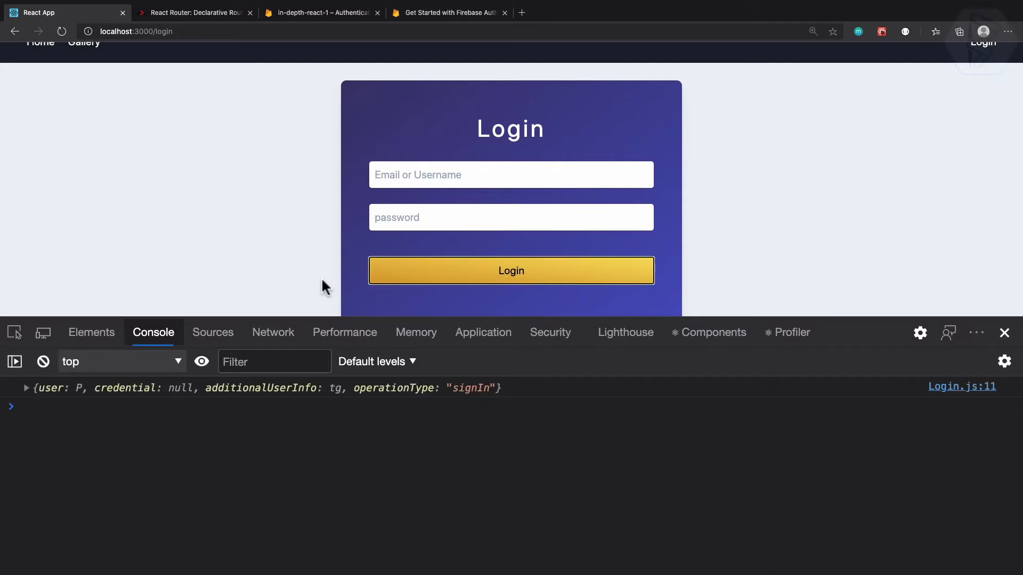
Submit the login form and check the logged signIn UserCredential object in the console
click(28, 388)
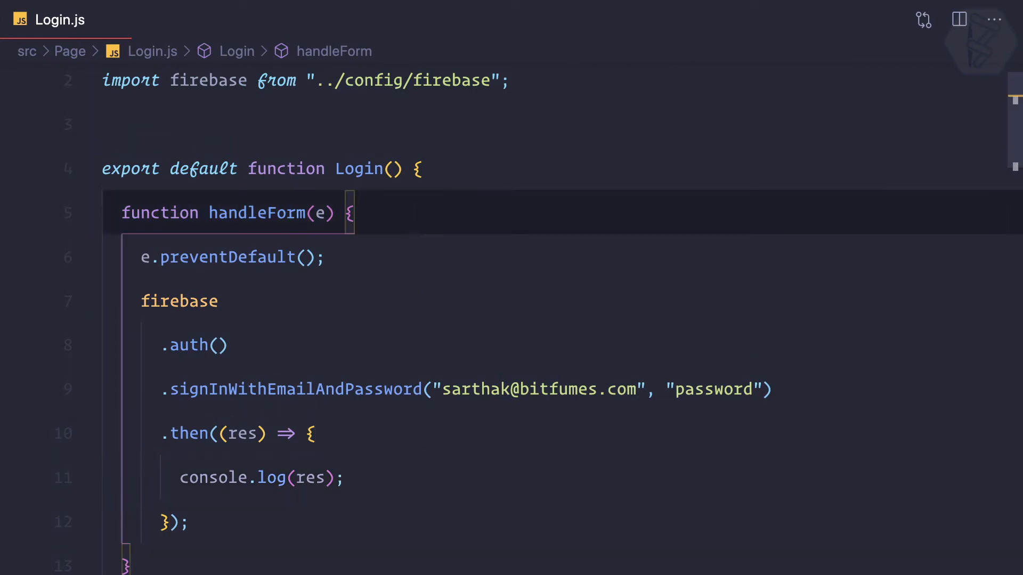
Add isLoading useState(false) and set it true and false around the sign-in in handleForm
text(useState(false)
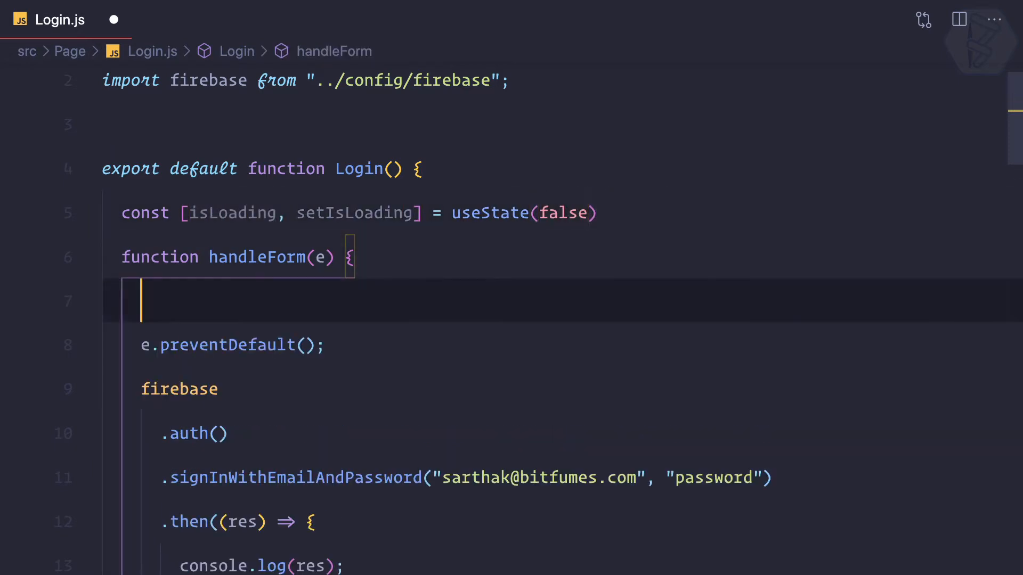
text(setLogLevel)
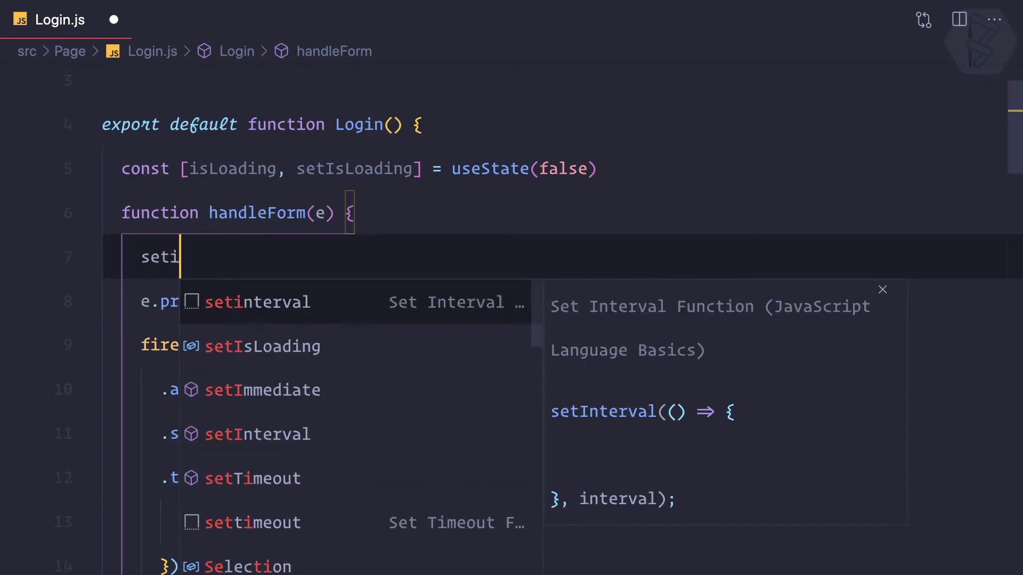
click(262, 346)
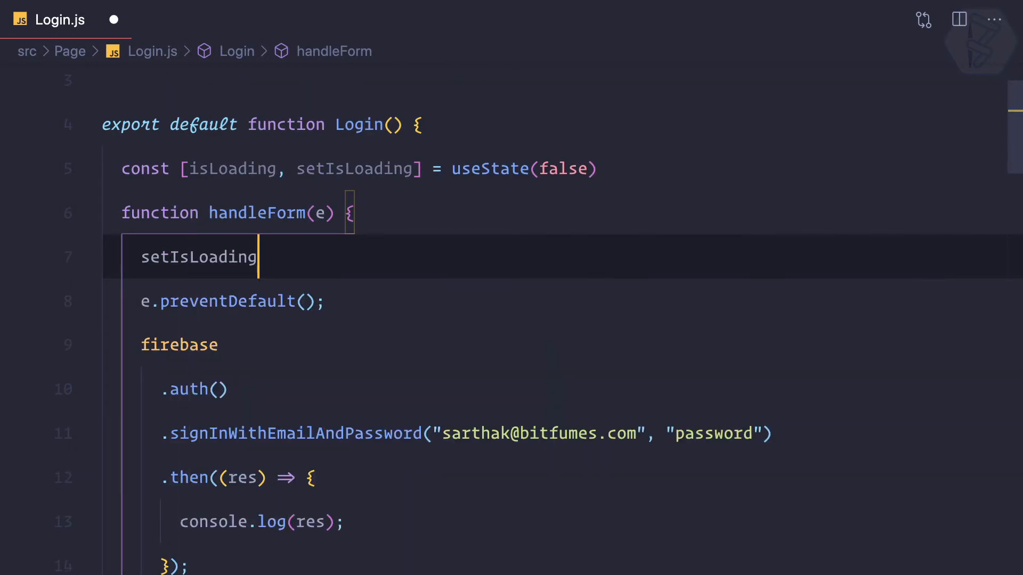
text((true))
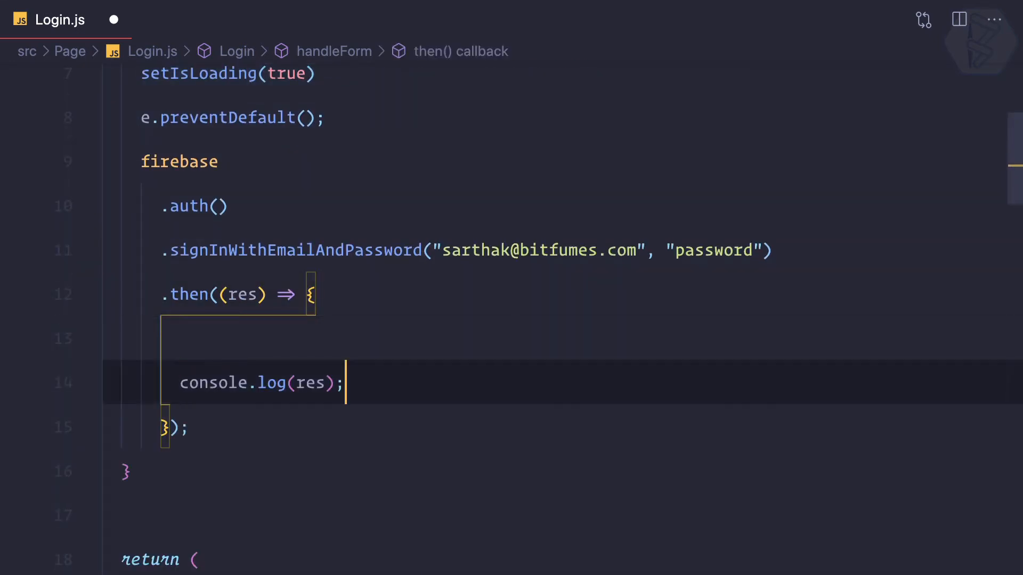
text(setIsLoading(fa);)
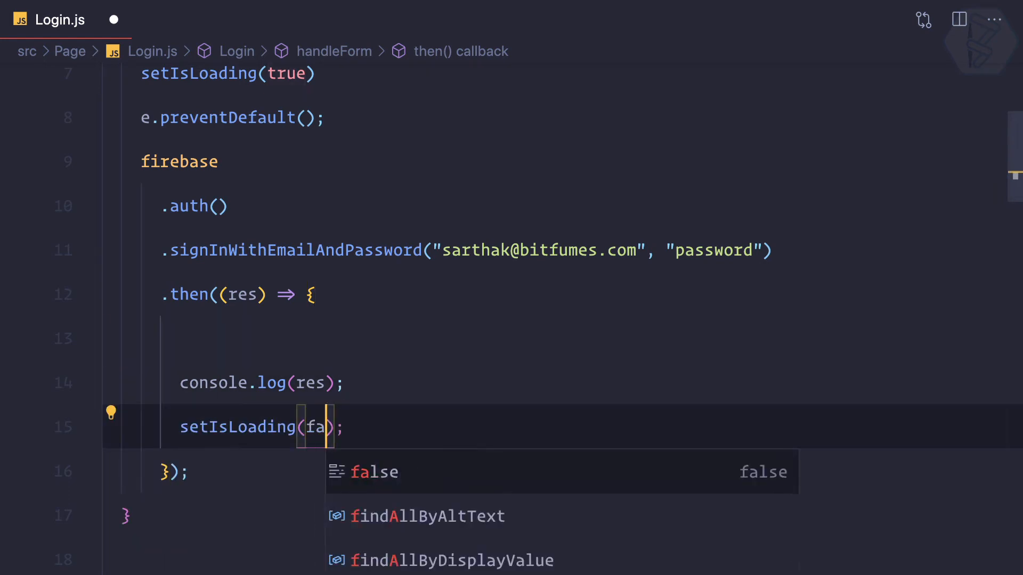
scroll(down, 3)
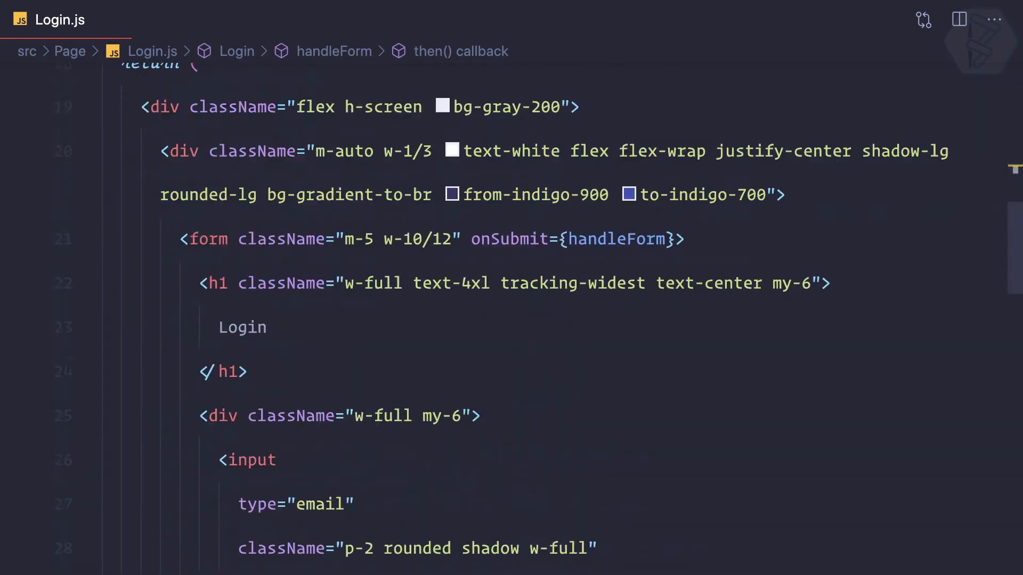
scroll(down, 3)
text({)
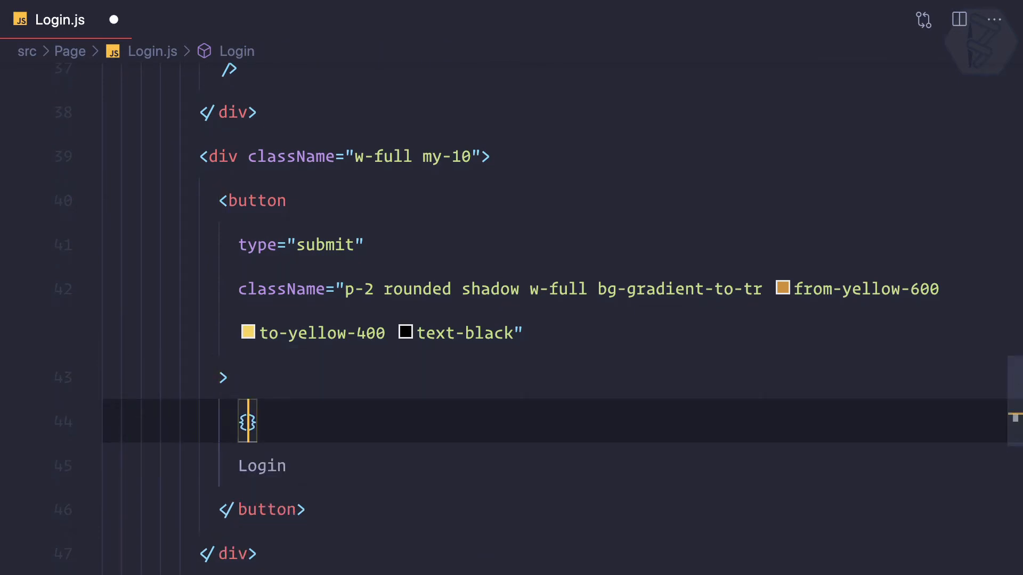
Render isLoading ? a spinning 'fas fa-circle-notch fa-spin' icon : "Login" in the button
text(isLoading)
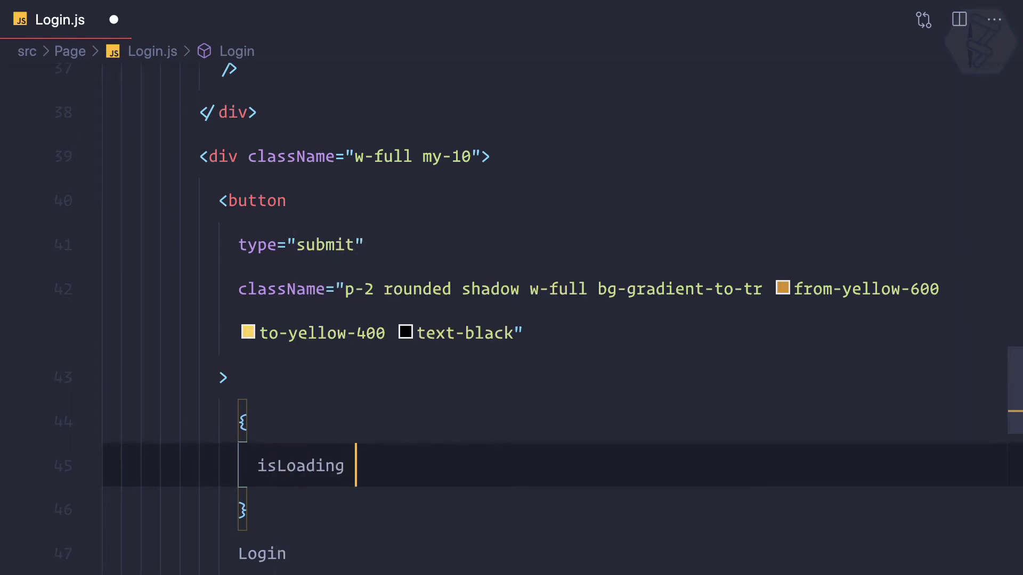
text(? <i></i>)
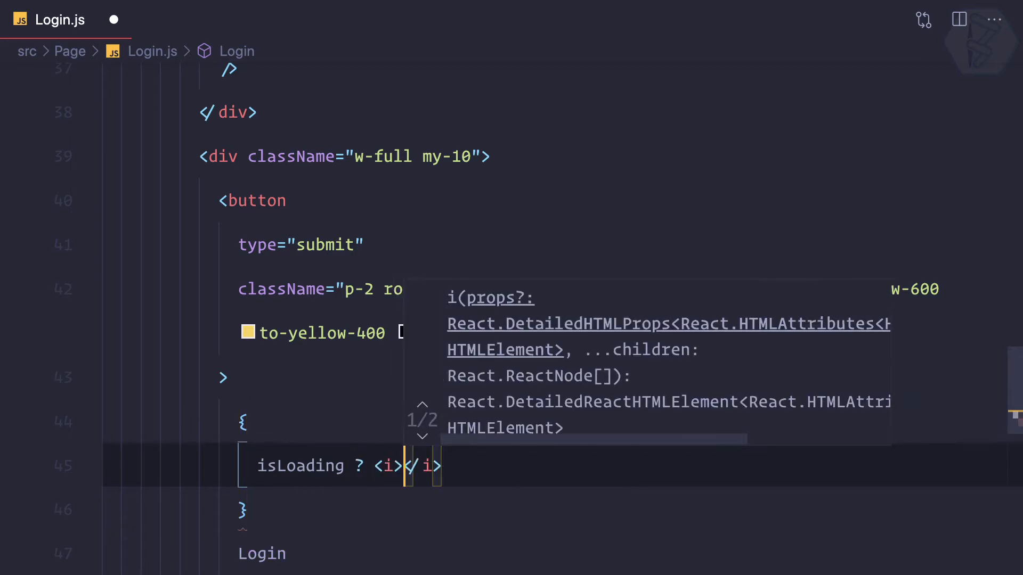
text(cka)
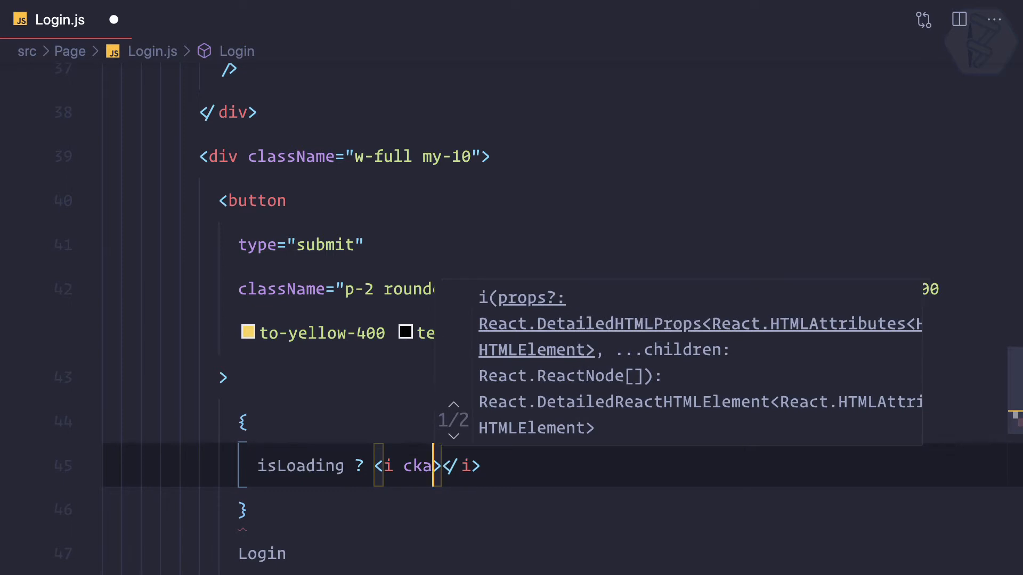
text(className="fas fa)
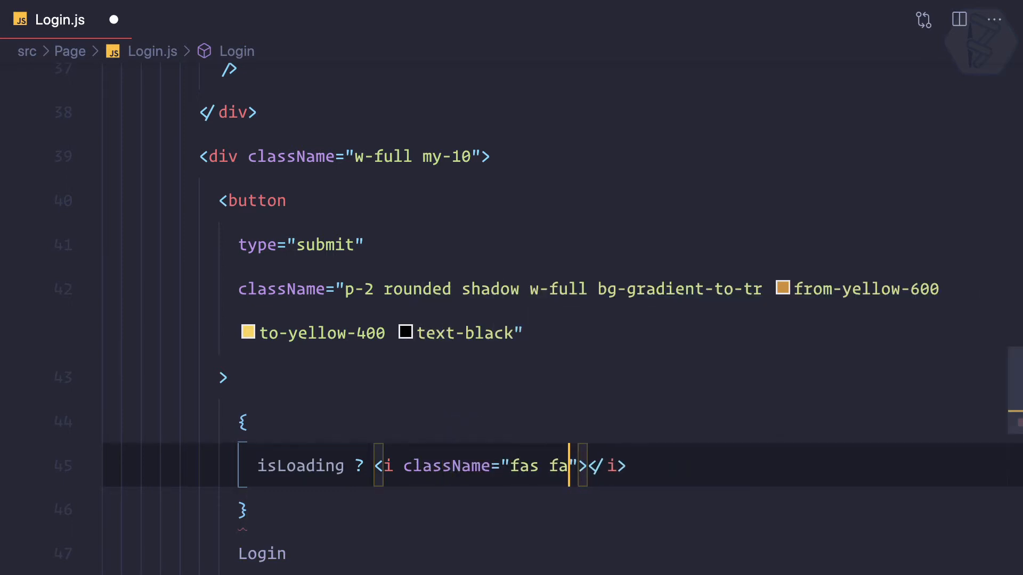
text(-circle-notc)
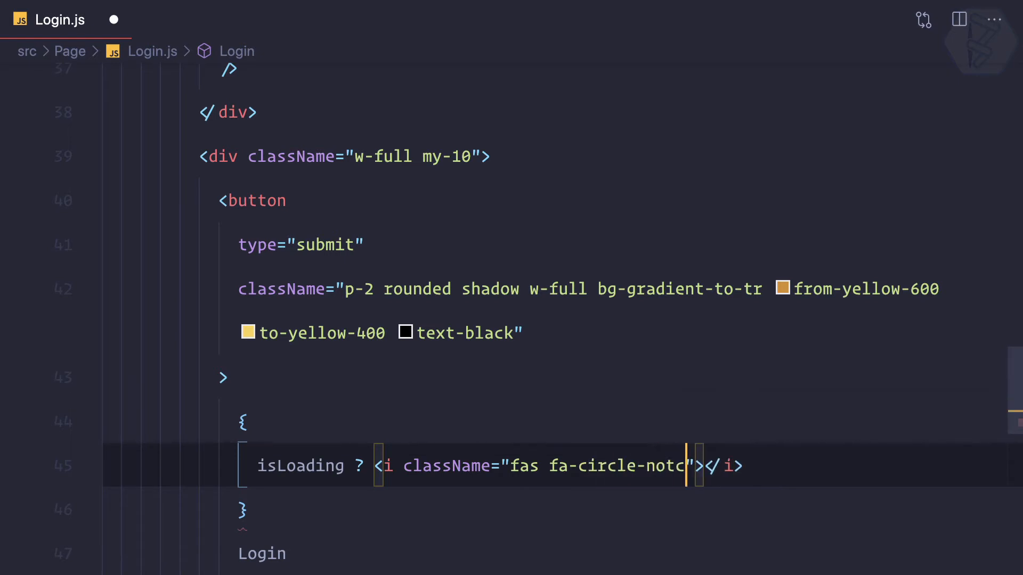
text(fas)
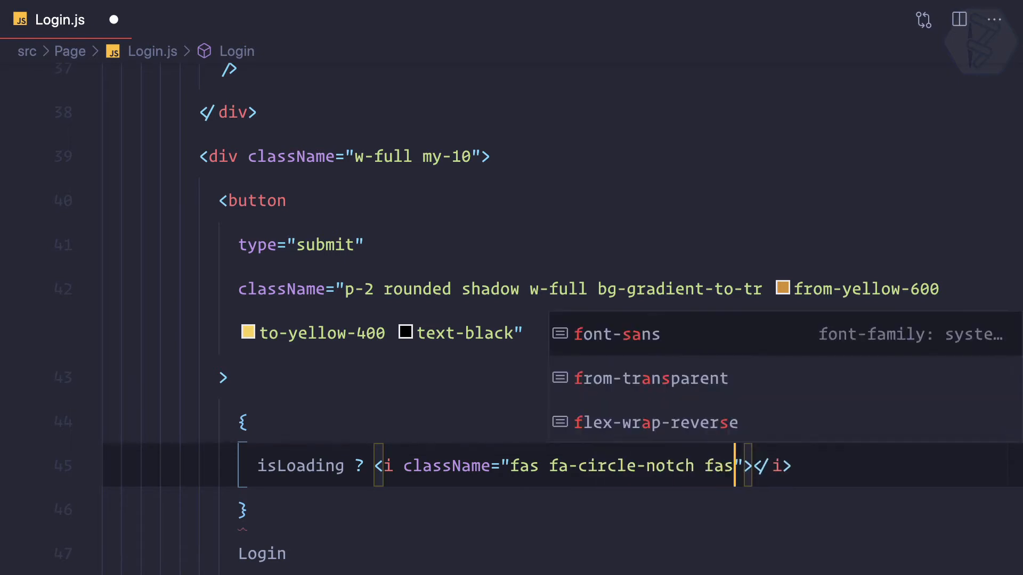
text(-s)
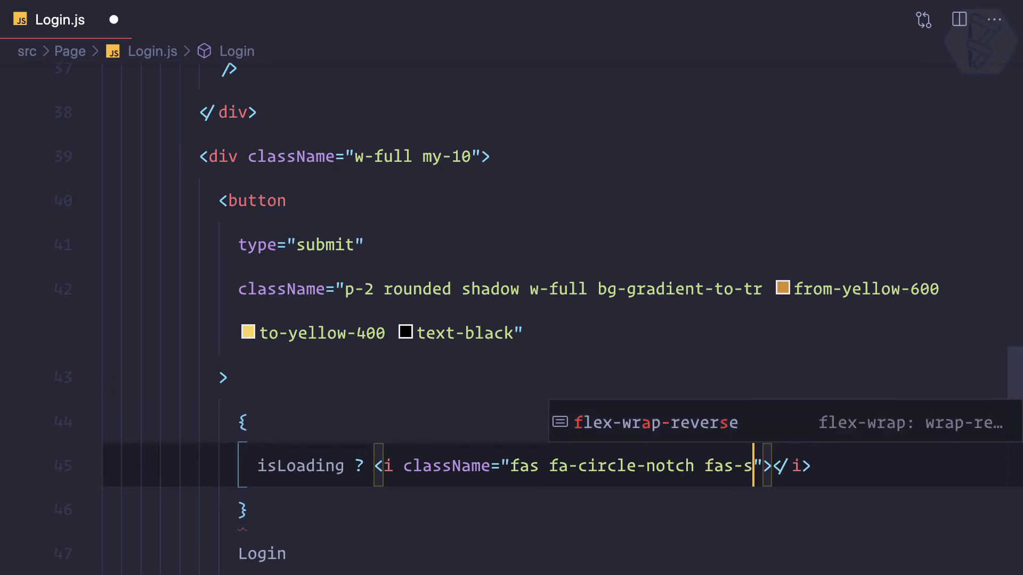
text(pin)
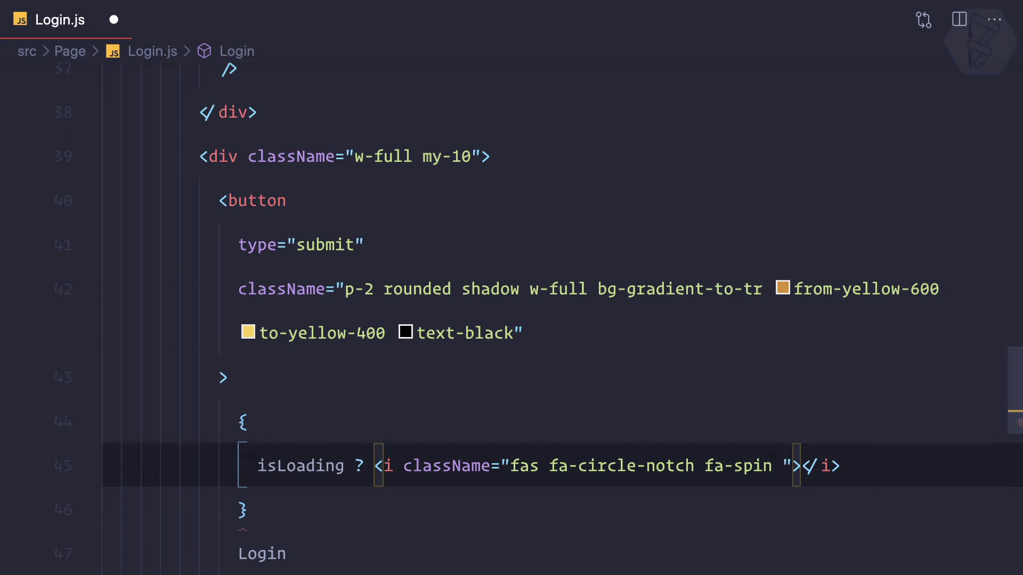
text(te)
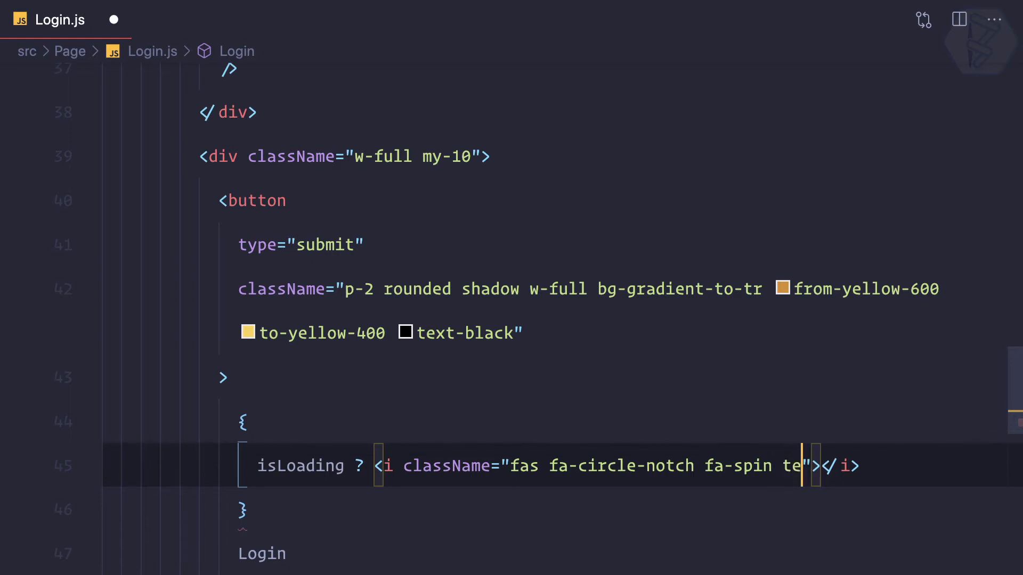
key(Backspace)
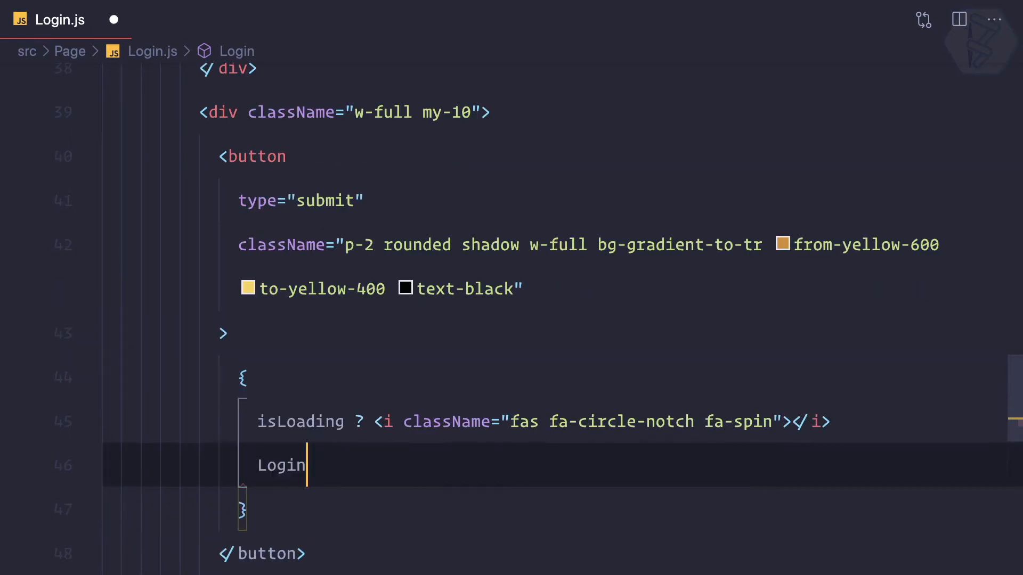
text("Login")
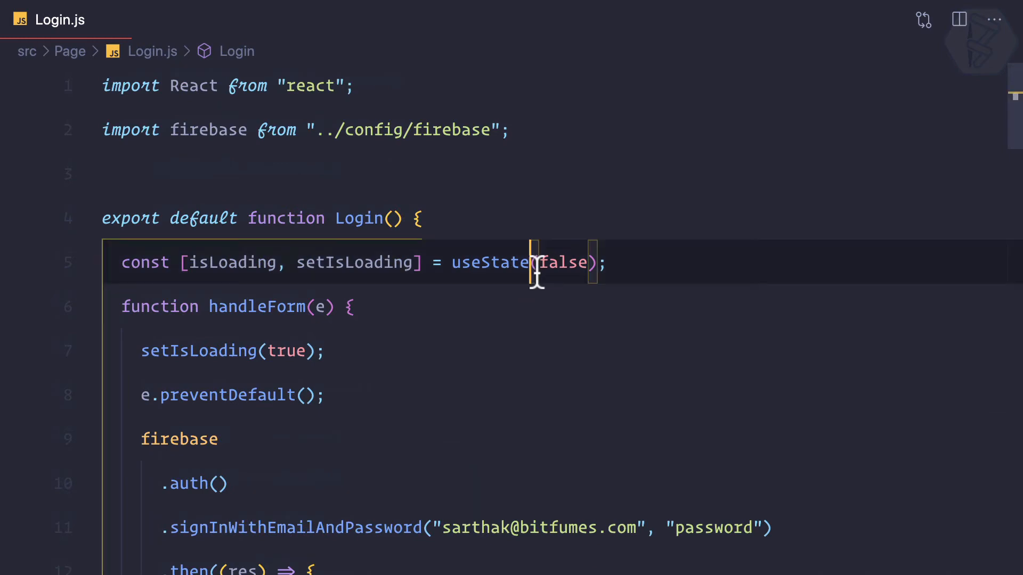
Import React, { useState } from "react" and place the cursor atop handleForm
text(, { useState })
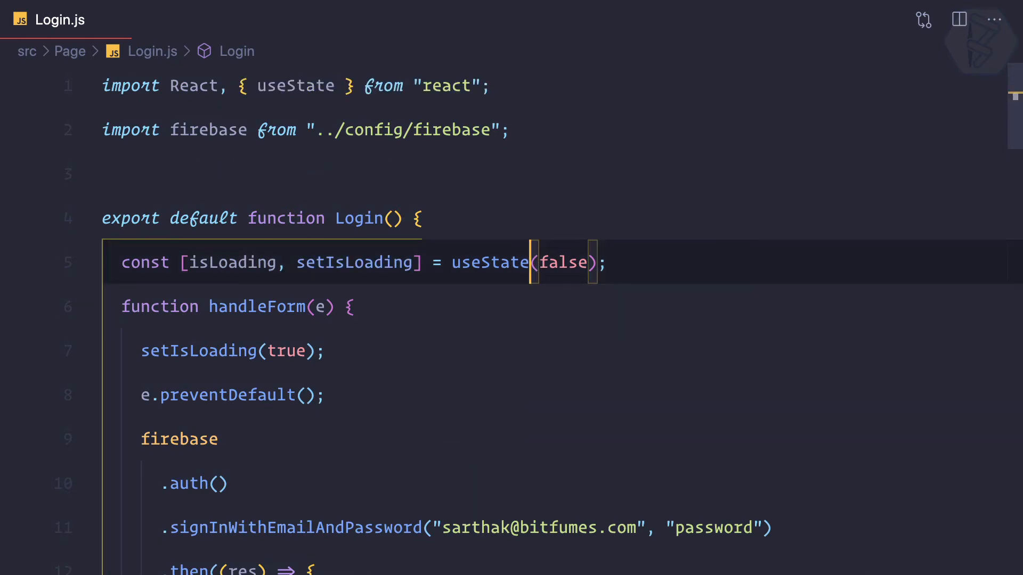
scroll(down, 3)
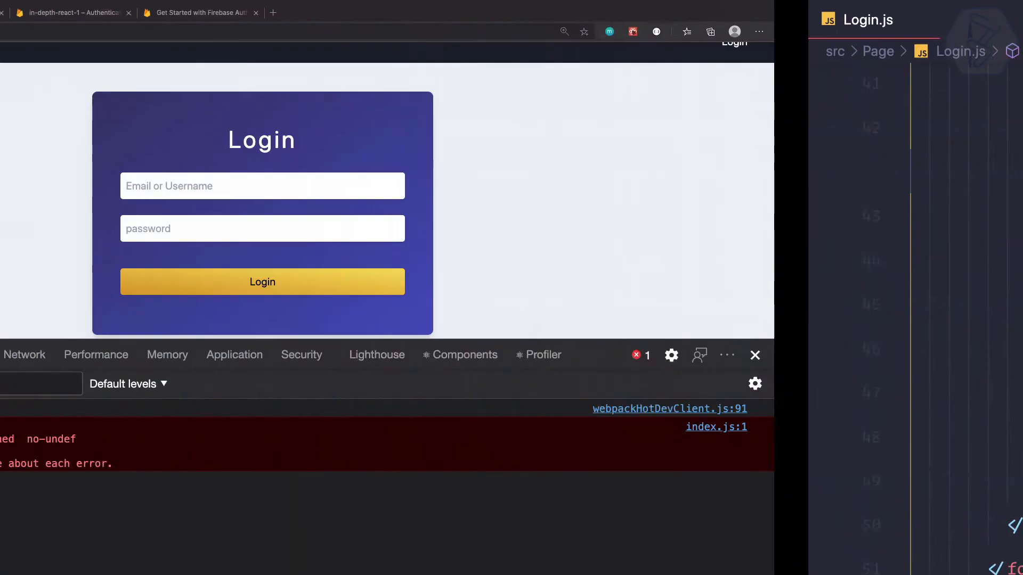
click(262, 281)
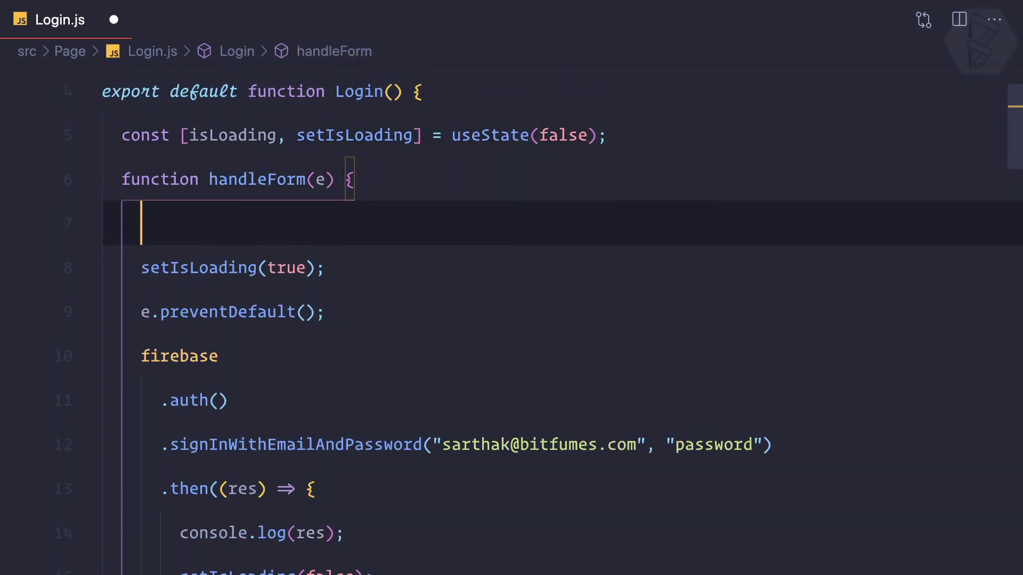
Add an if (isLoading) return; guard at the top of handleForm
text(isLoading)
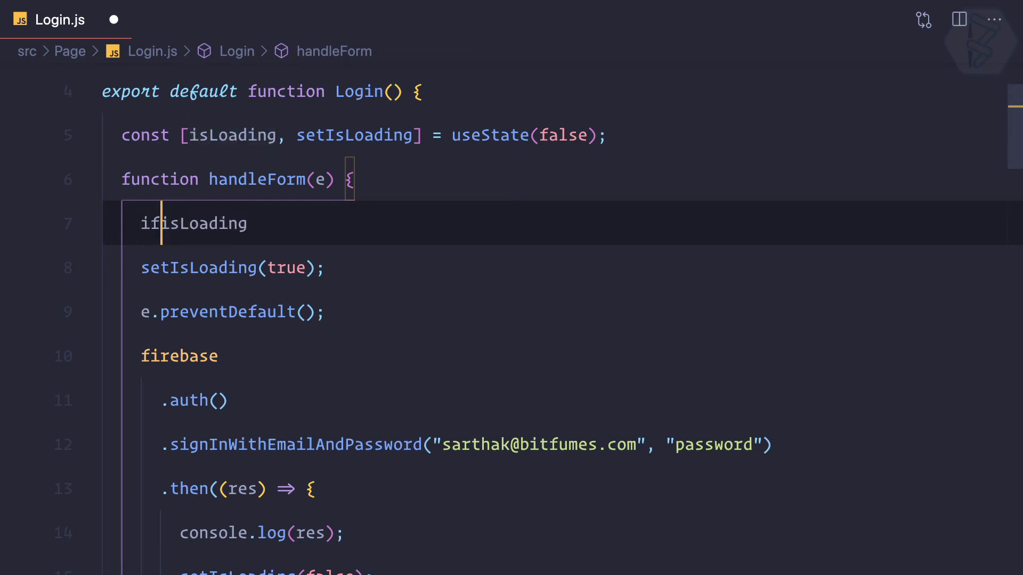
text((isLoading) r)
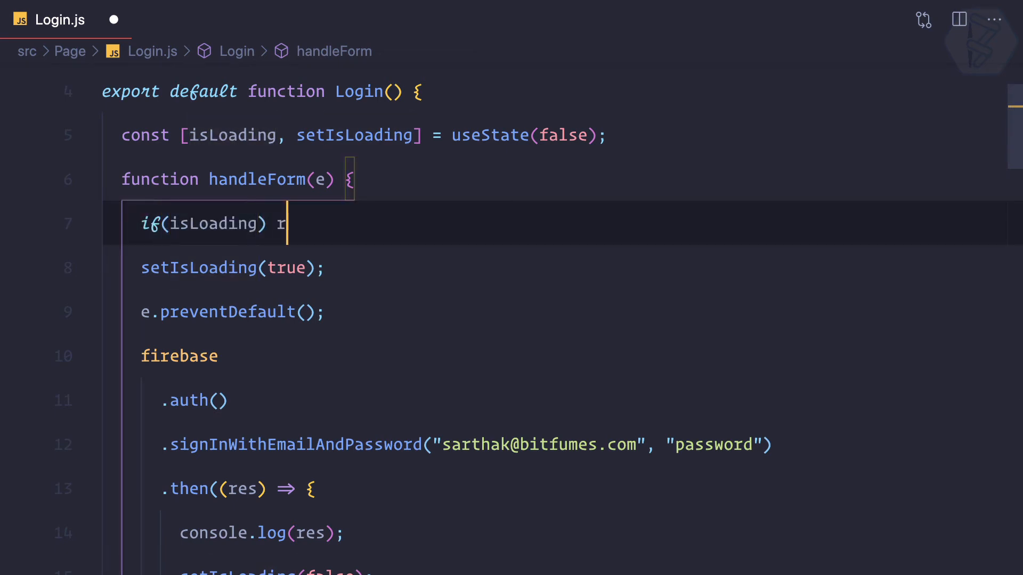
text(eturn;)
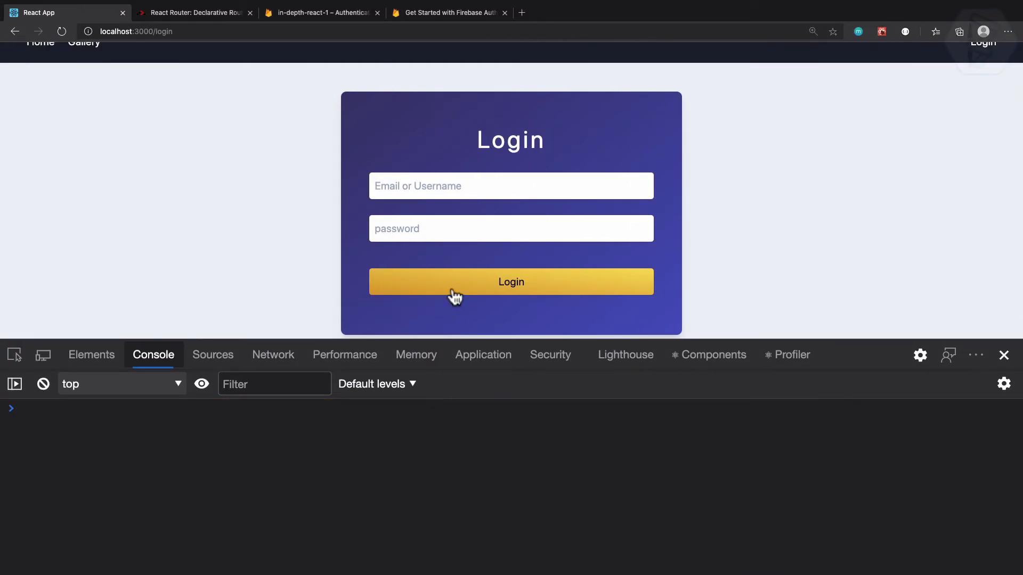
Submit the login form repeatedly to see the button spinner and the auth/wrong-password console error
click(510, 281)
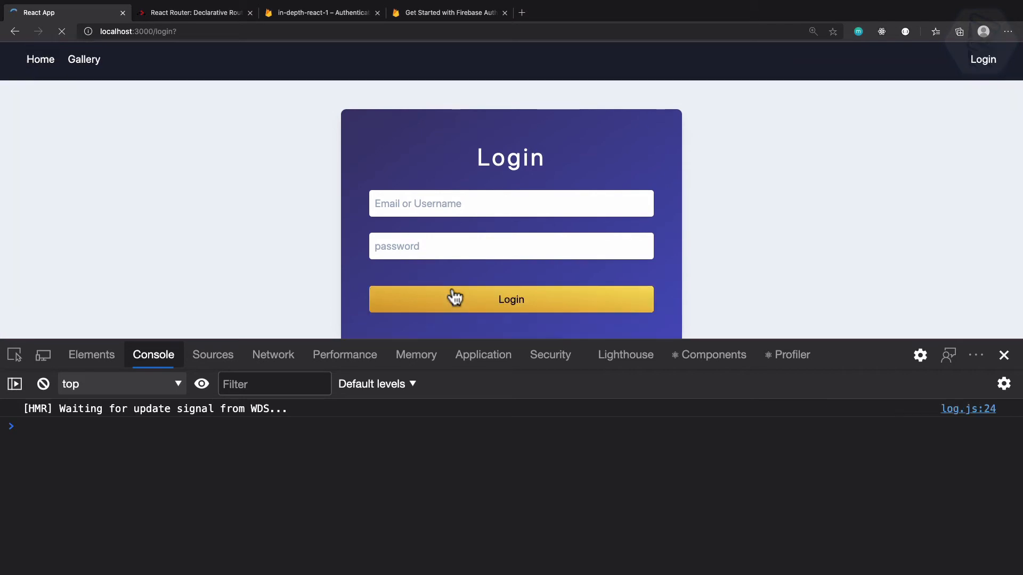
click(511, 299)
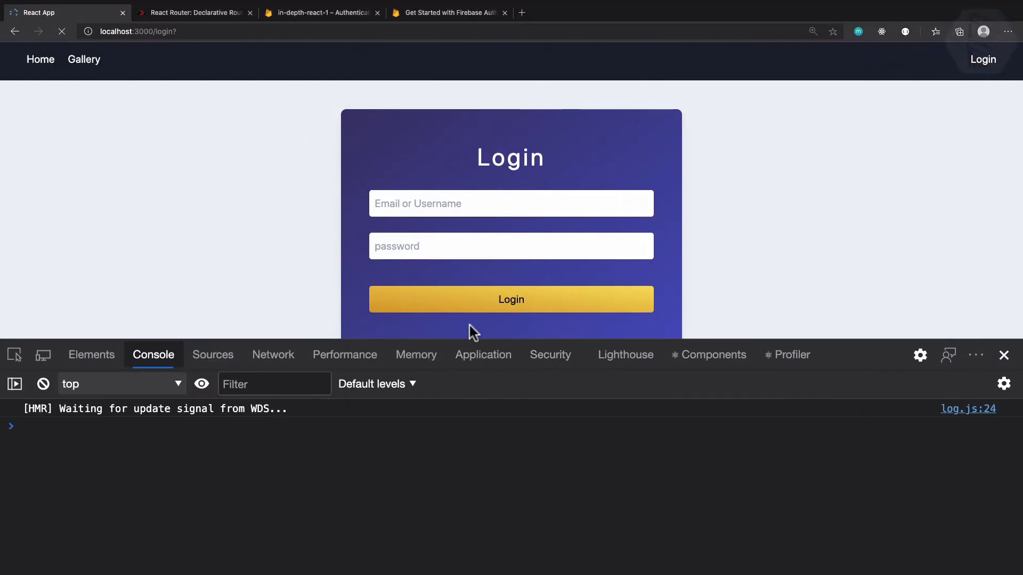
click(512, 299)
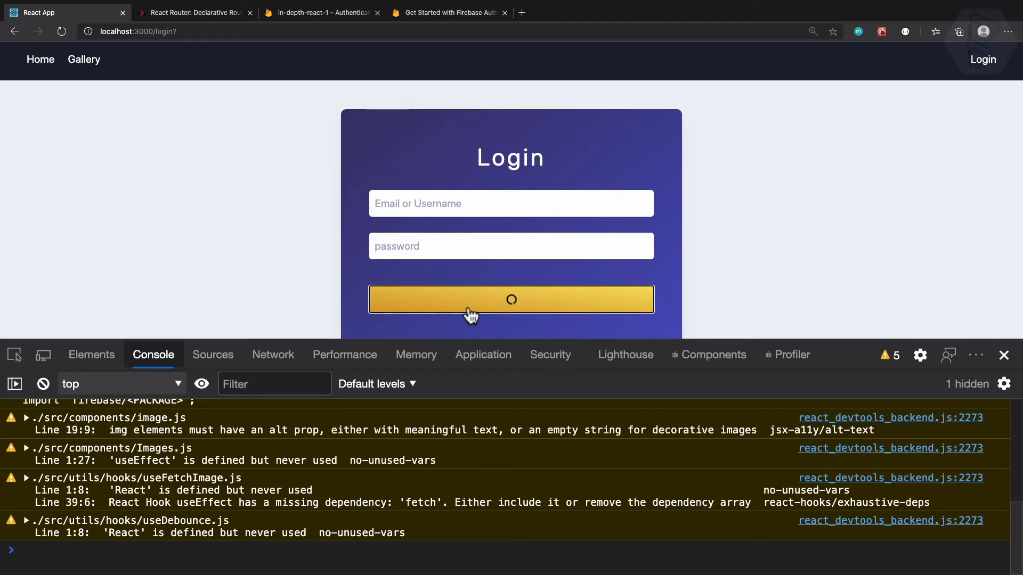
click(510, 300)
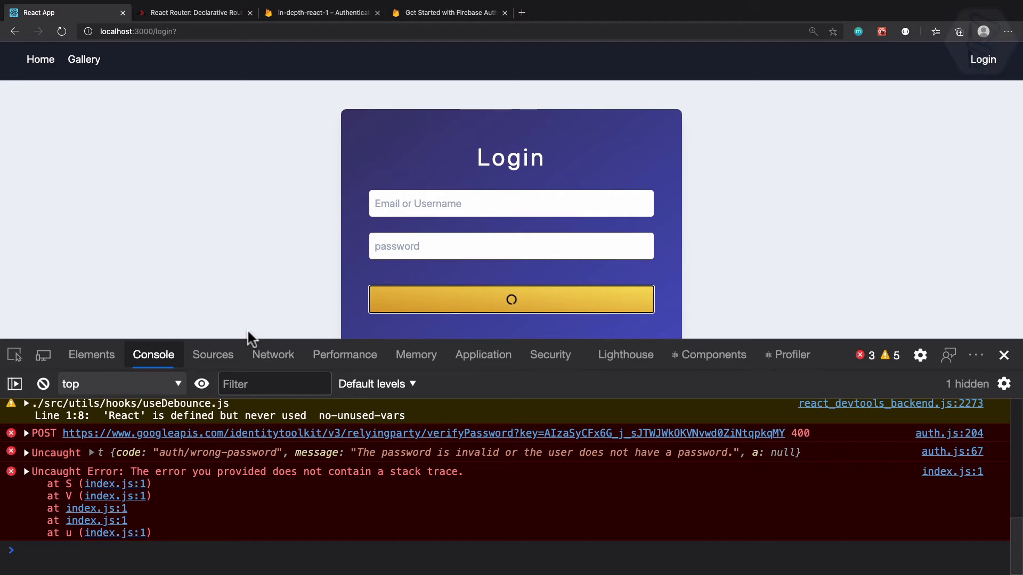
Review the error.message catch handler in the Firebase sign-in sample, then return to Login.js
click(447, 13)
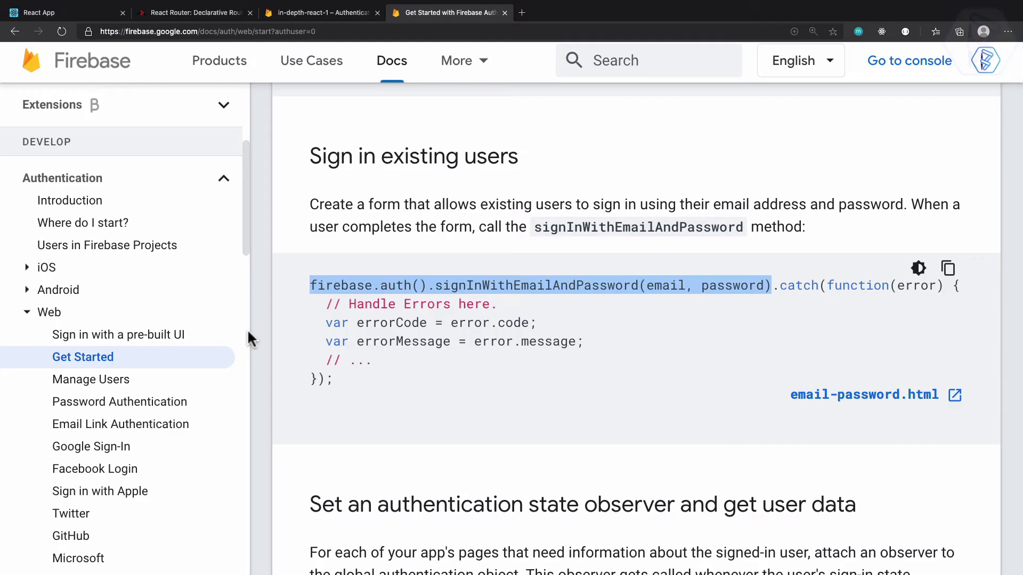
mouse_move(780, 289)
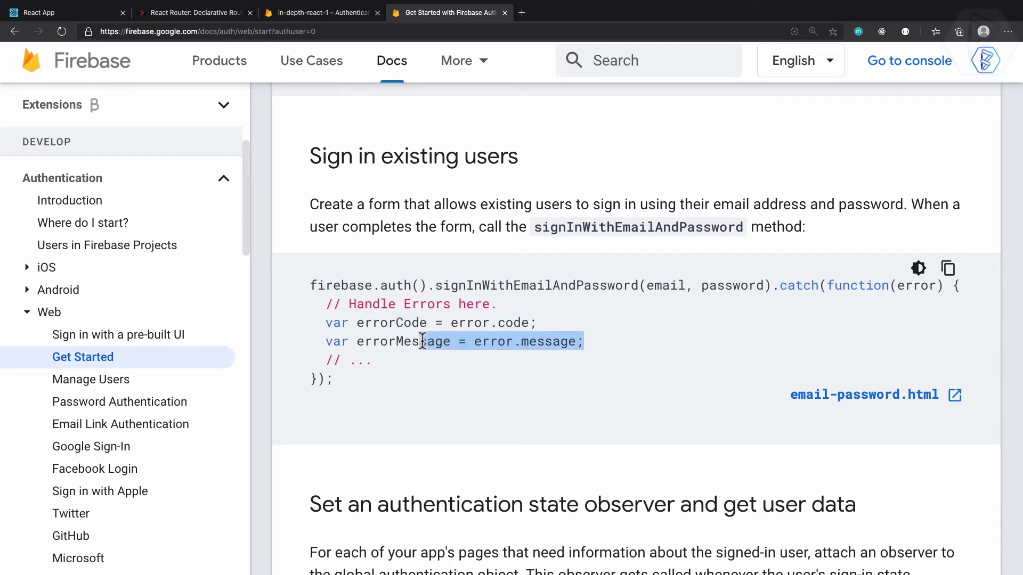
click(53, 13)
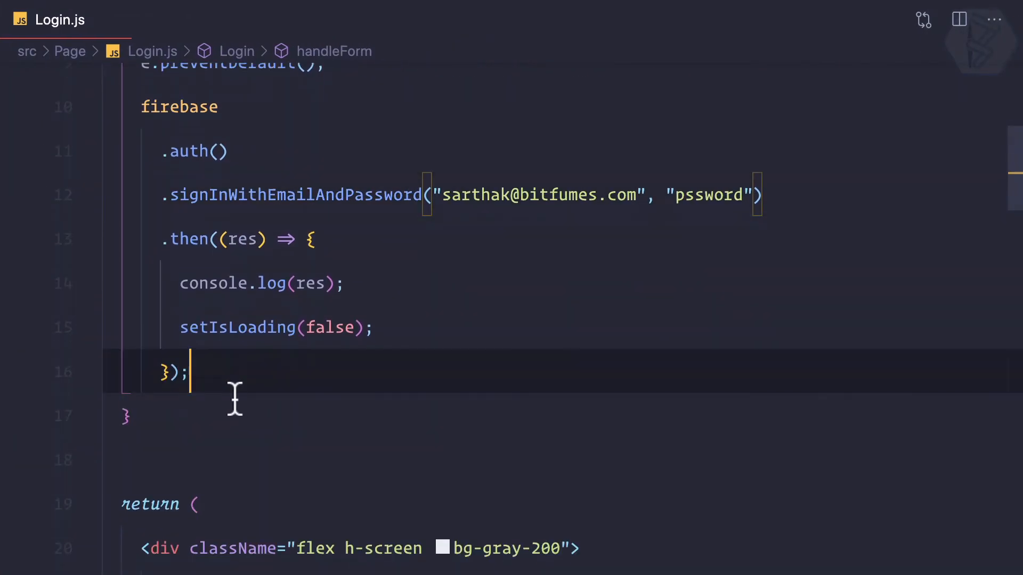
Chain .catch(e => { console.log(); }) after the .then block in Login.js
text(\.catch)
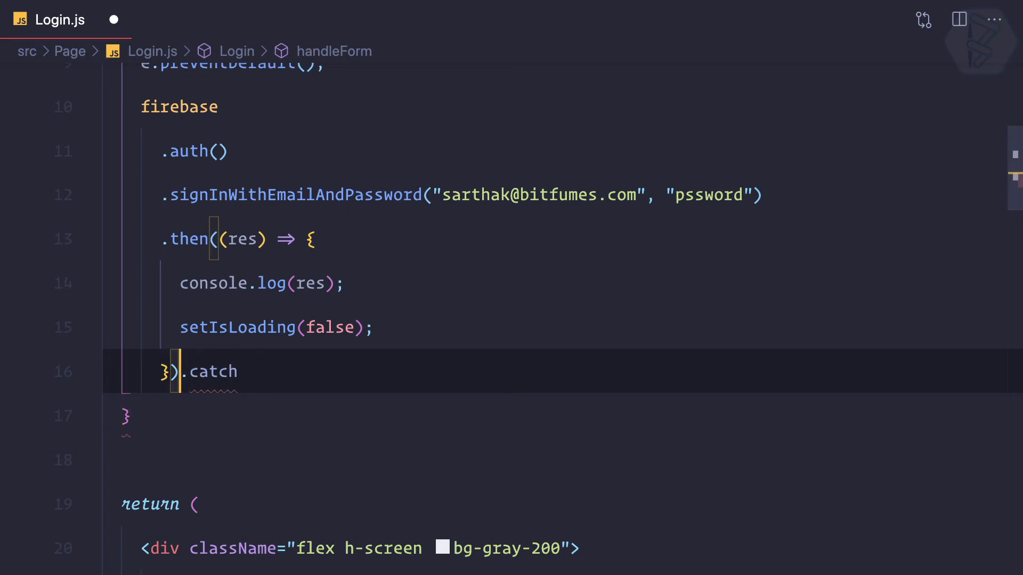
text(())
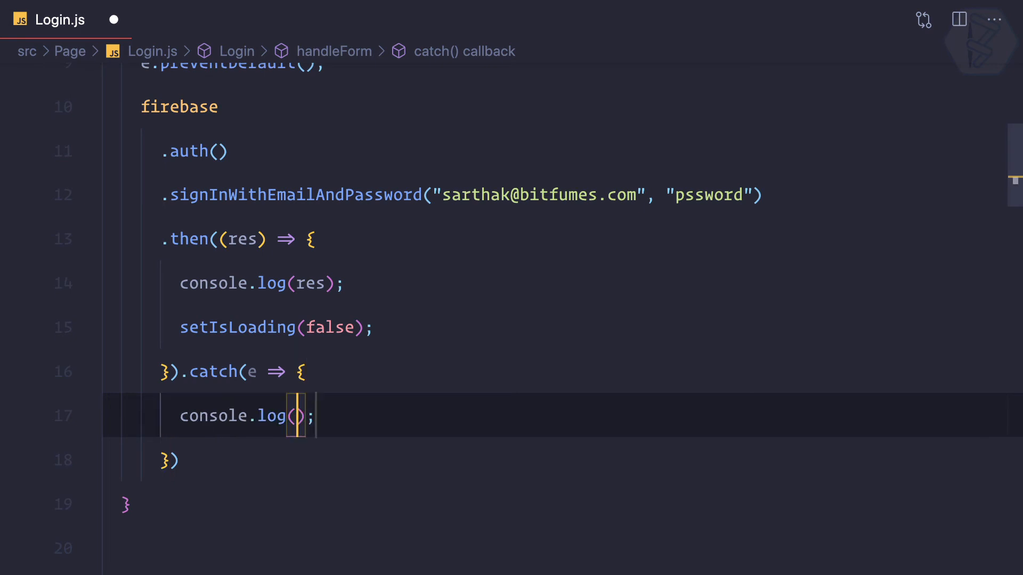
text(e)
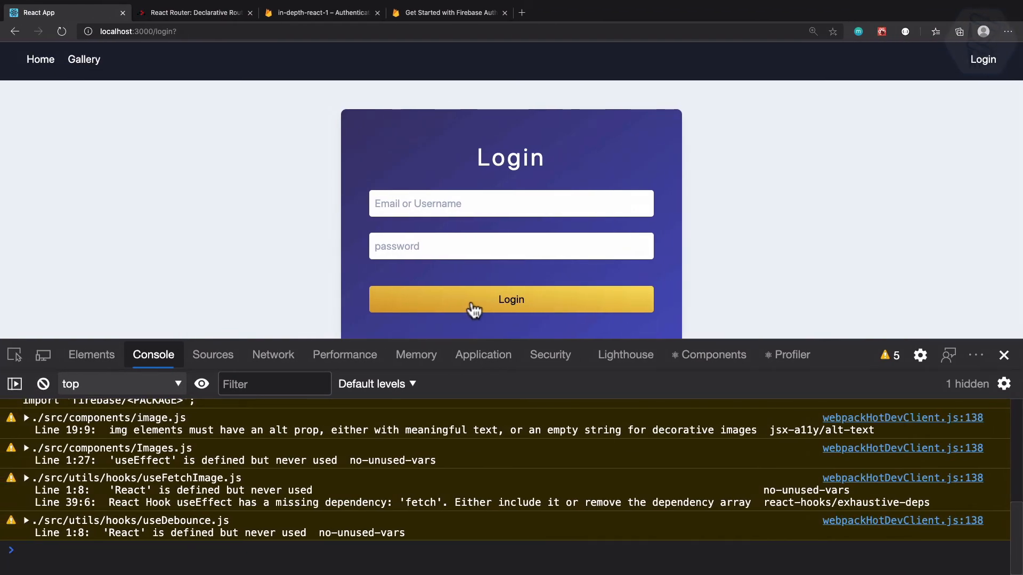
Submit the login form and expand the logged auth/wrong-password error in the console
click(512, 299)
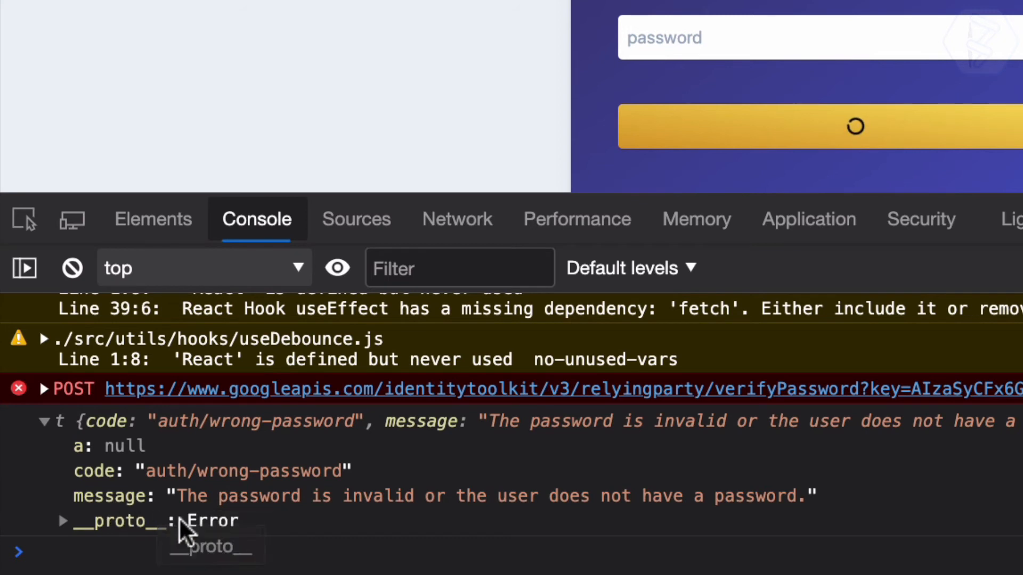
mouse_move(451, 533)
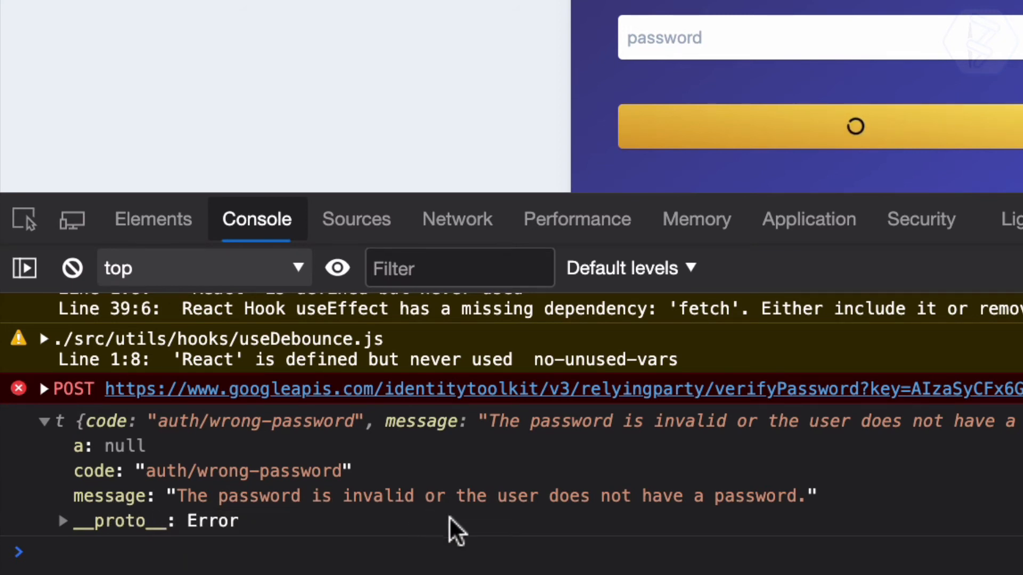
mouse_move(465, 536)
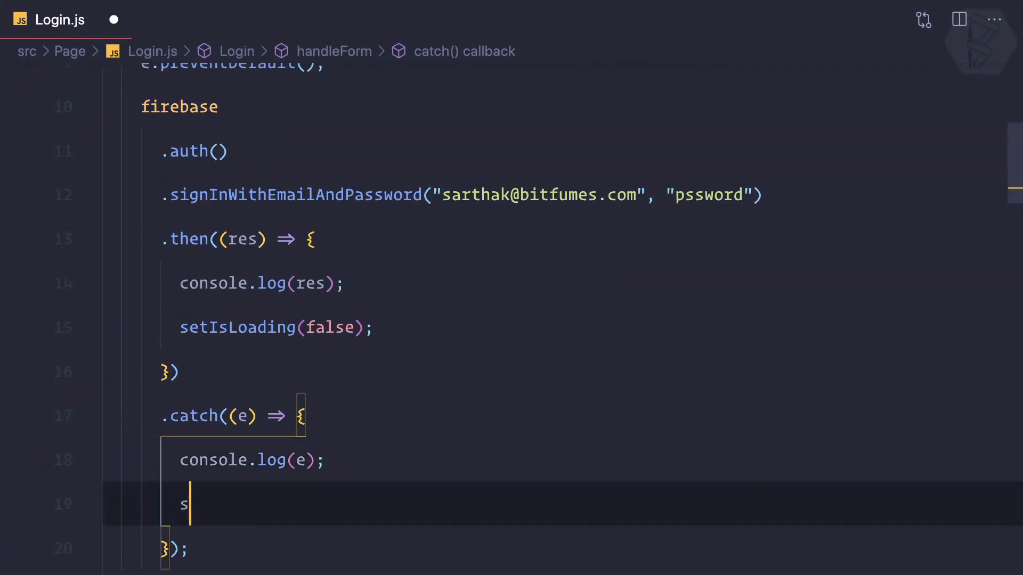
Add const [error, setError] = useState('') and have catch call setError(e.message) and setIsLoading(false)
text(etIsLoad)
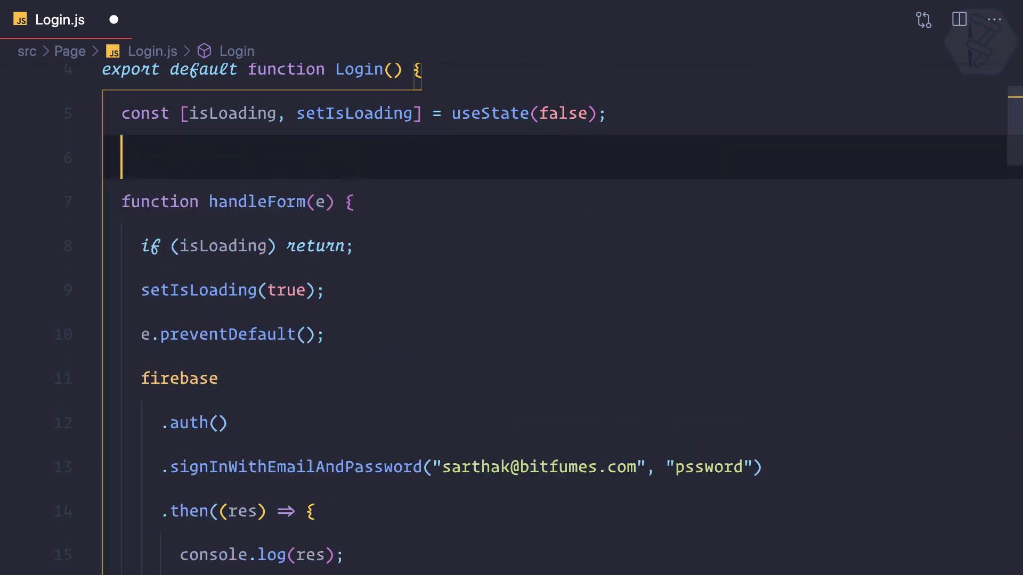
text(useS)
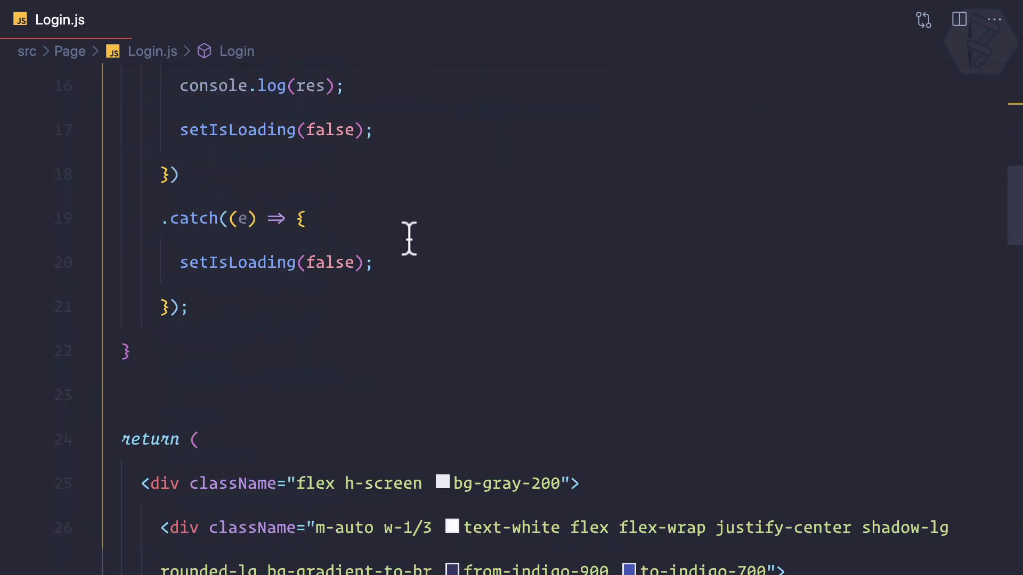
text(set)
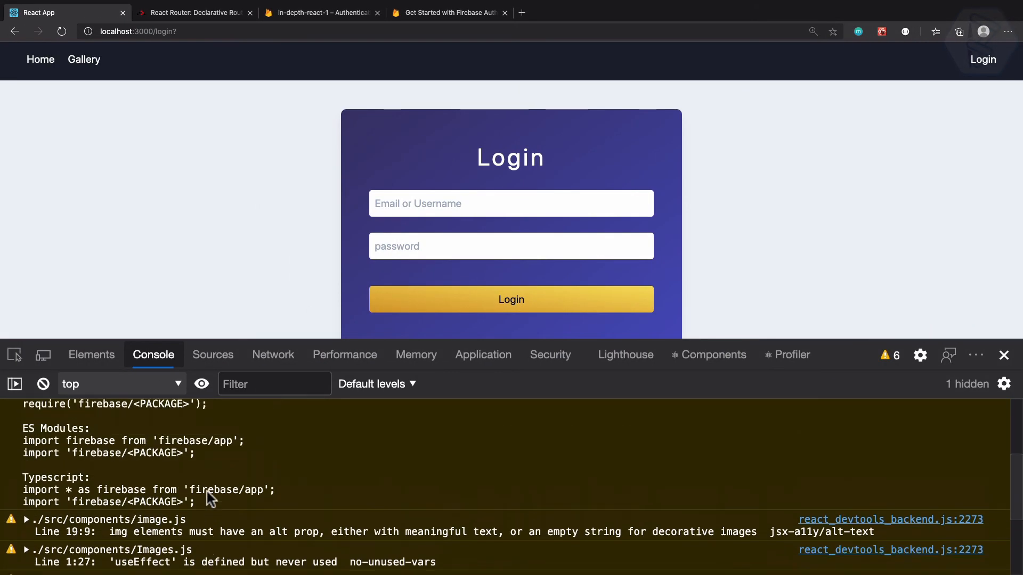
click(454, 12)
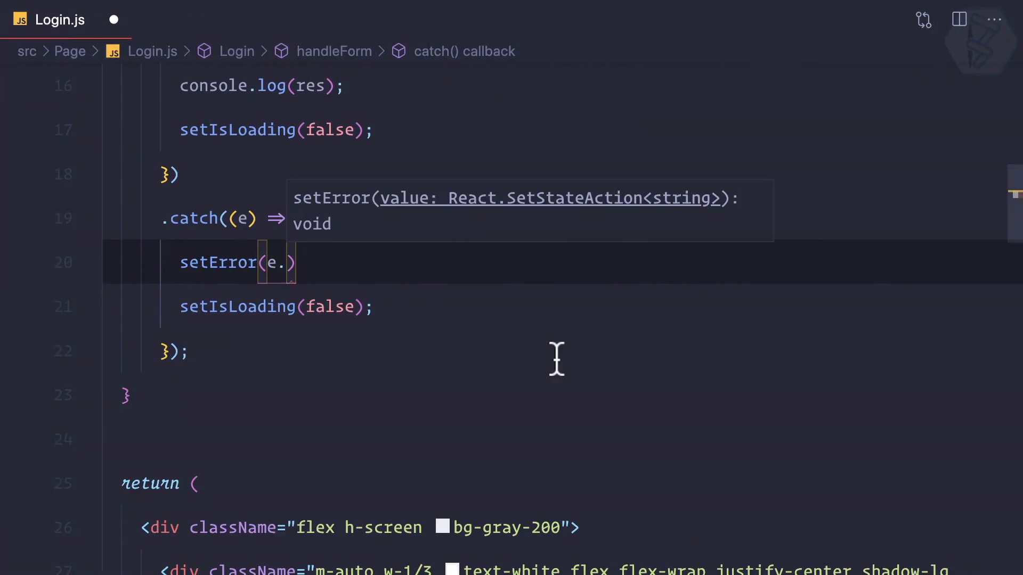
text(message)
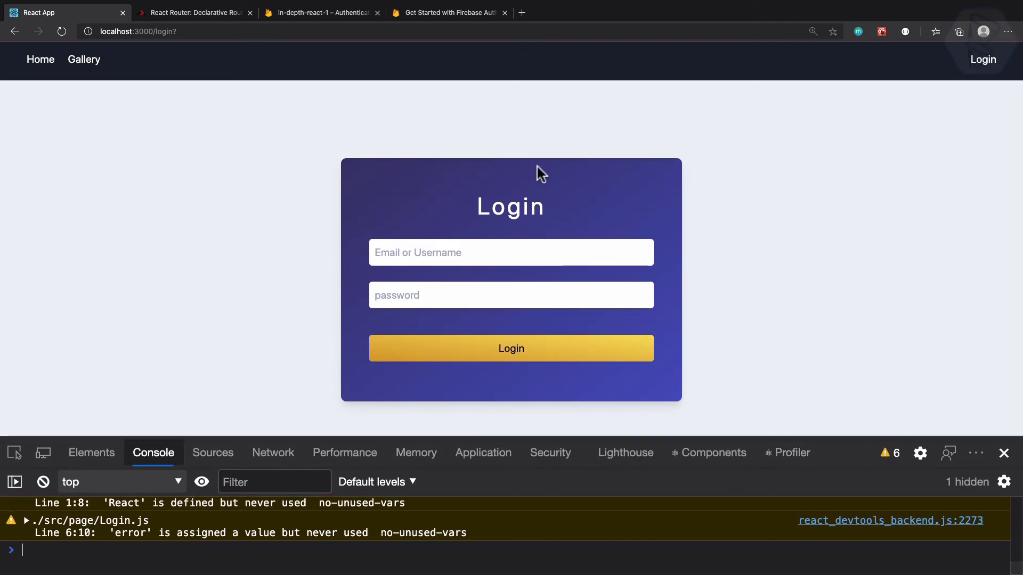
mouse_move(414, 186)
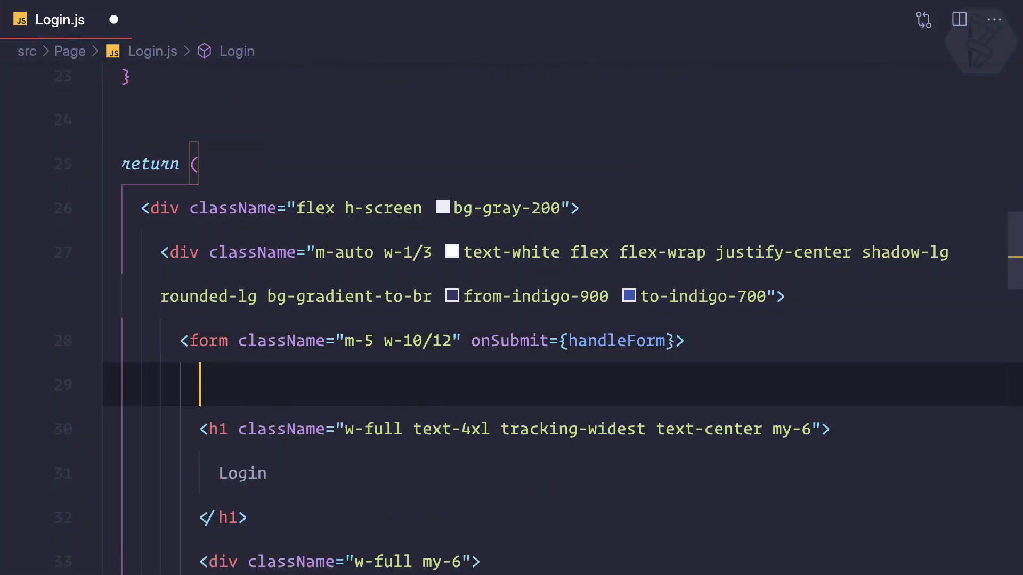
Render {error && <p>{error}</p>} inside the form before the Login h1
text(p></p>)
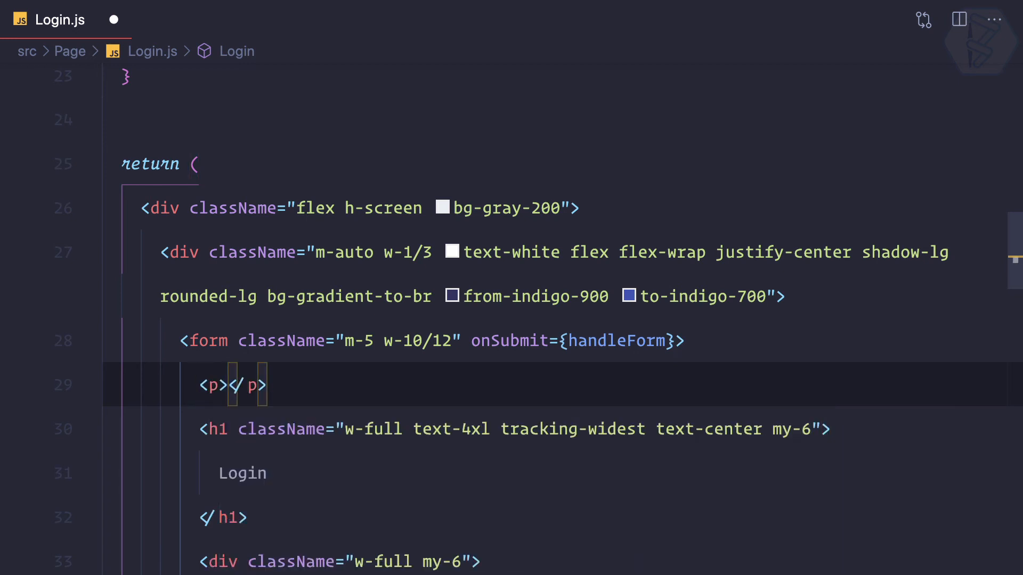
text({)
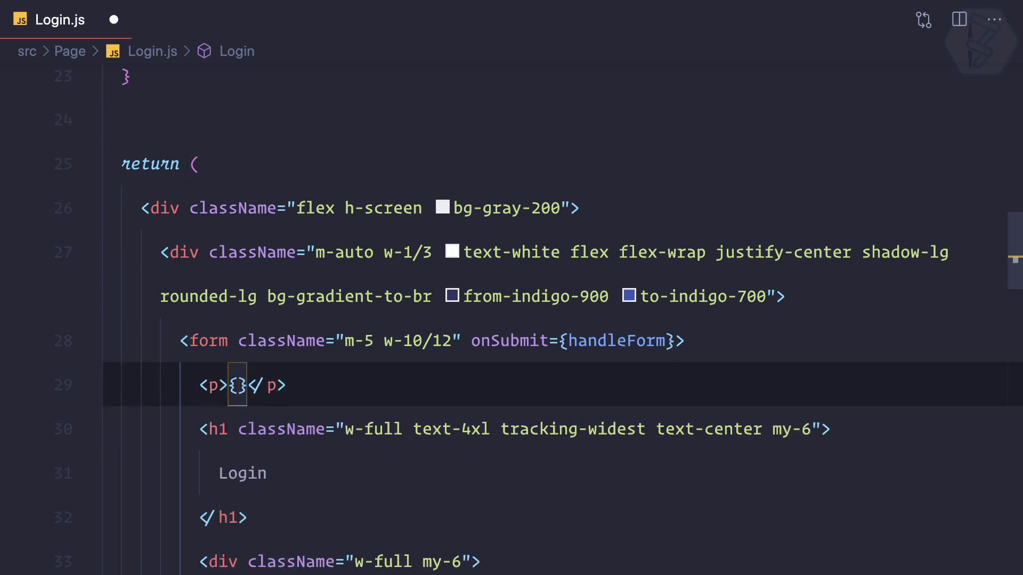
text(error)
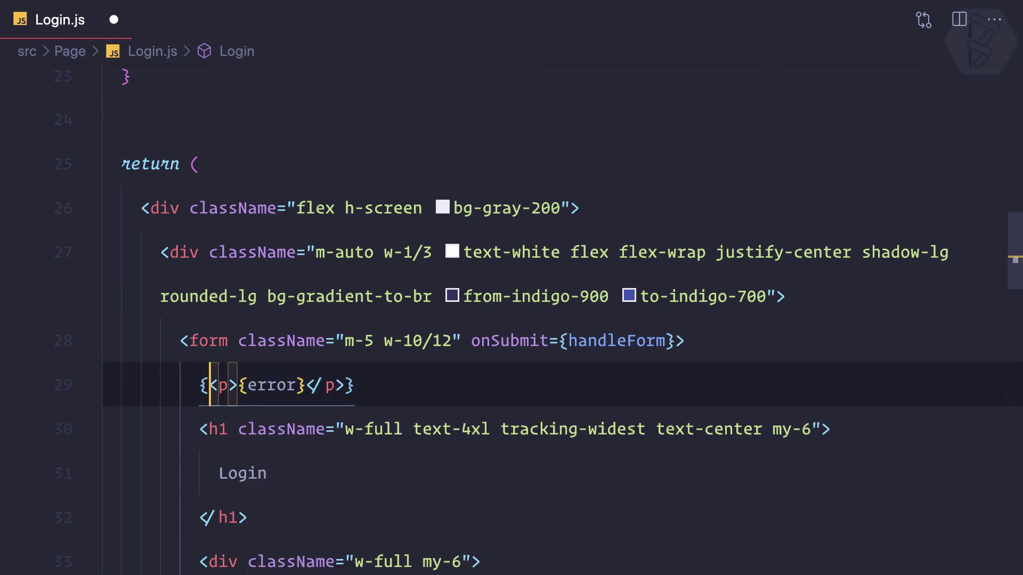
text({error)
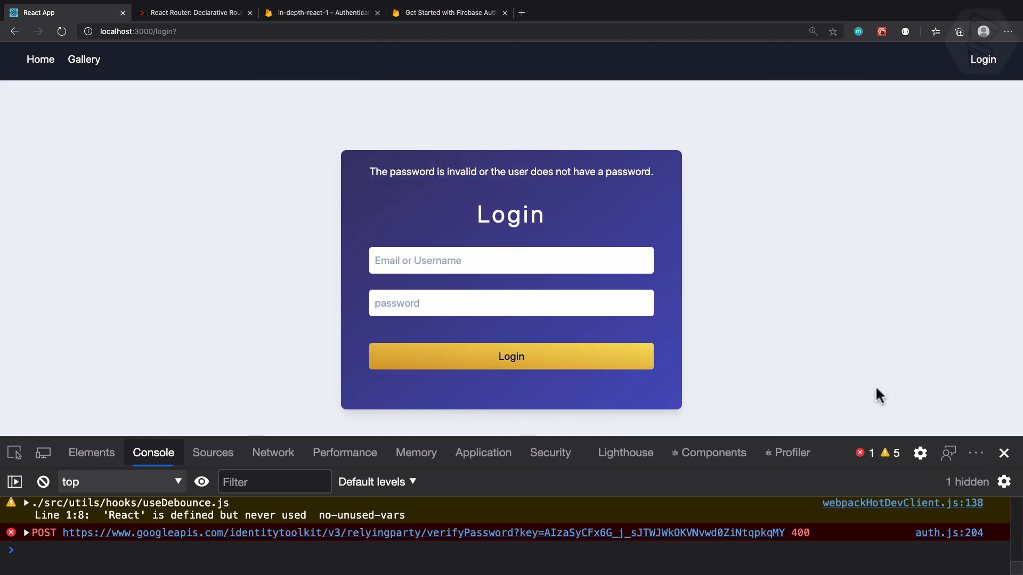
Resubmit the login and check the invalid-password message appears above the Login title
click(1004, 454)
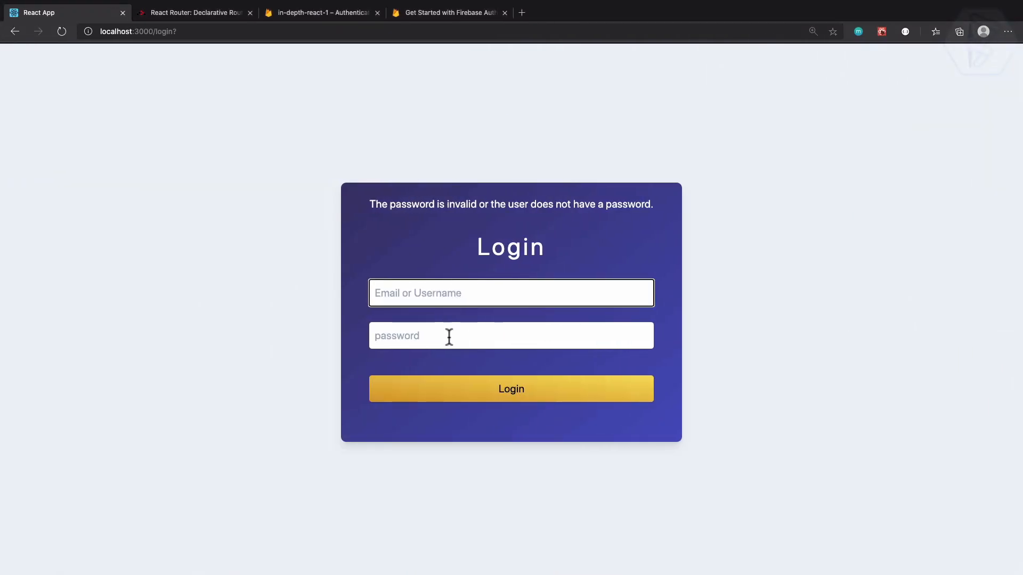
click(511, 336)
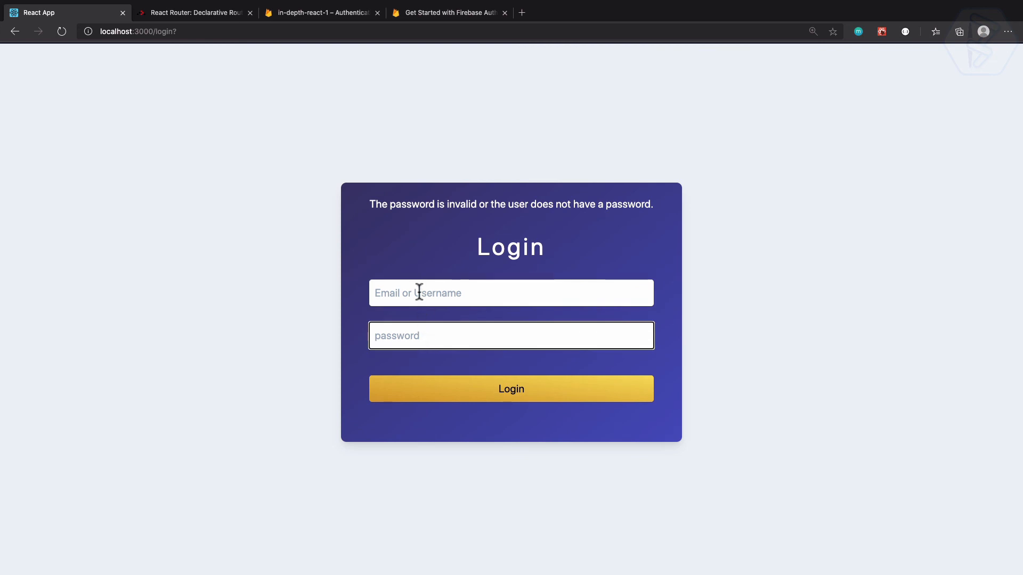